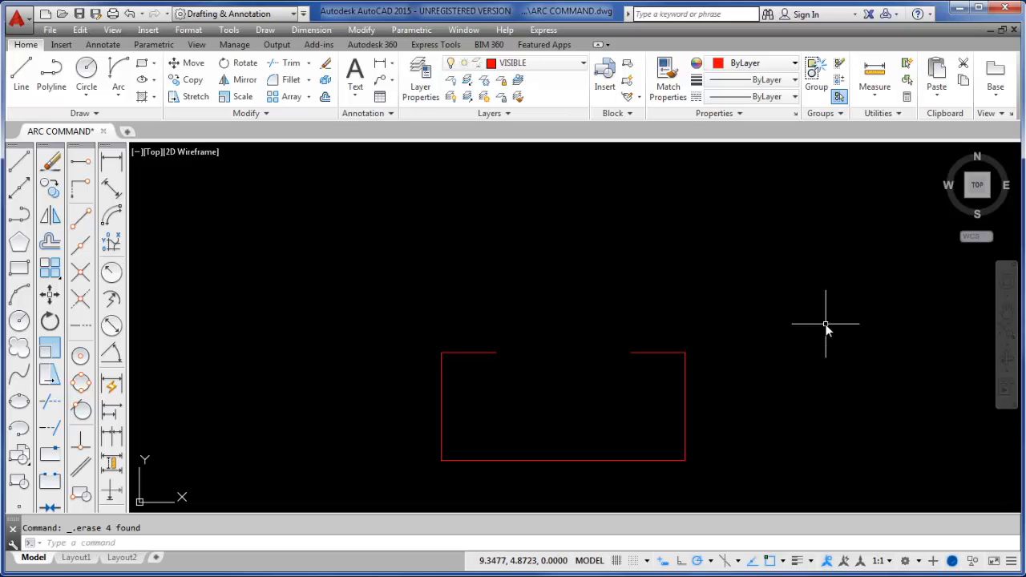
mouse_move(748, 305)
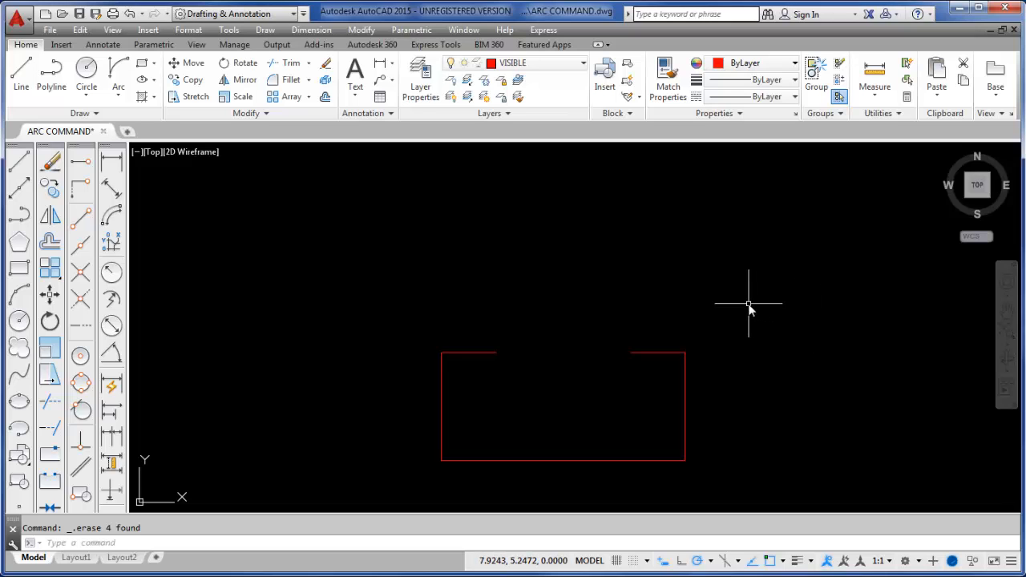
mouse_move(144, 285)
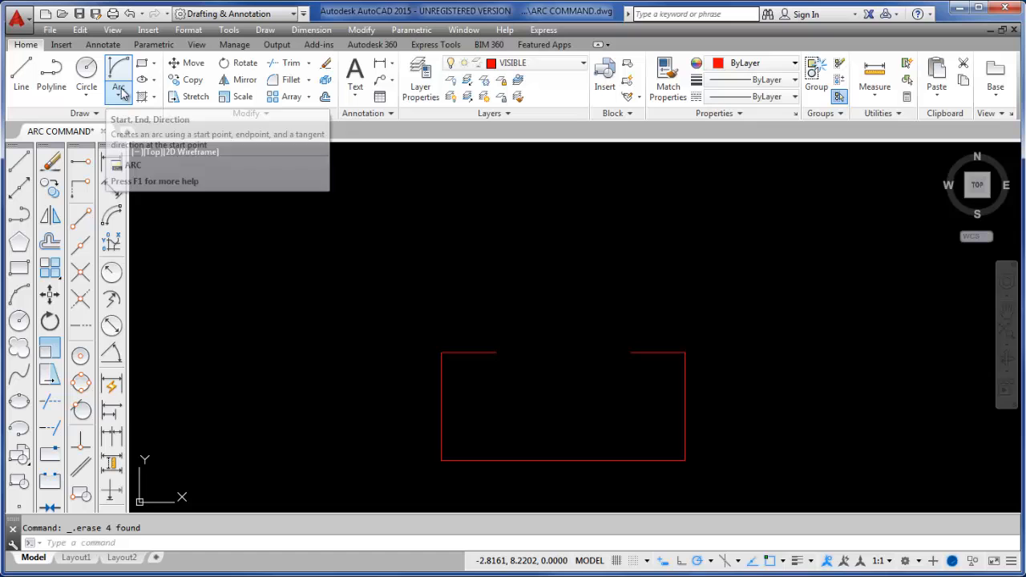
Abandon an earlier arc attempt, relaunch ARC by typing A, then cancel it with Esc
click(118, 72)
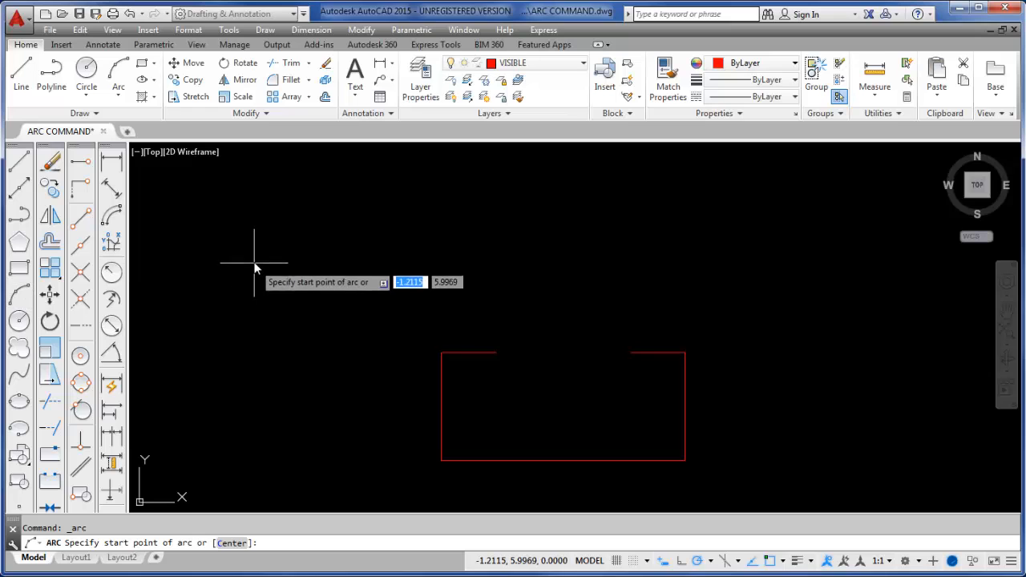
click(255, 266)
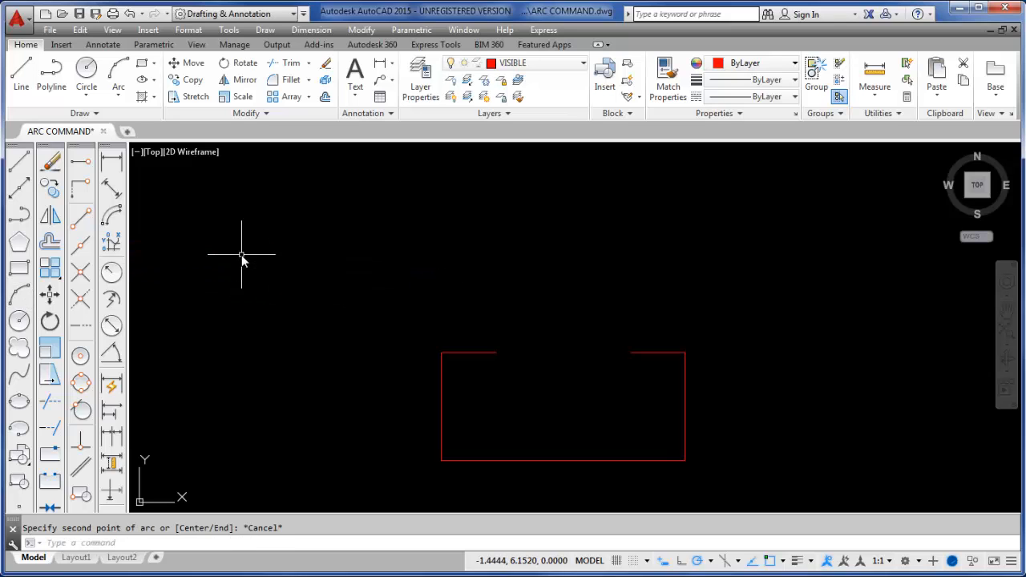
text(A)
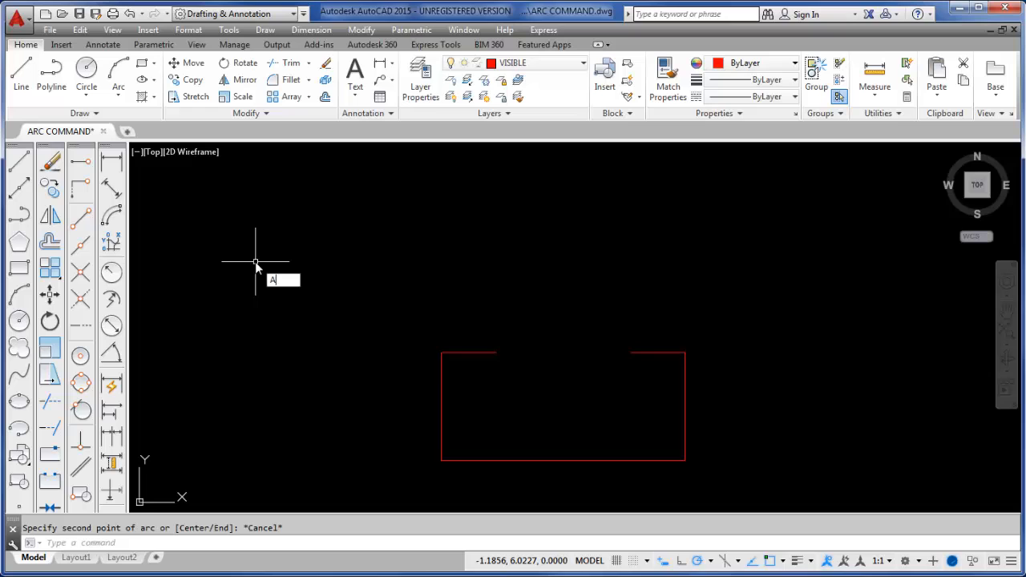
text(A)
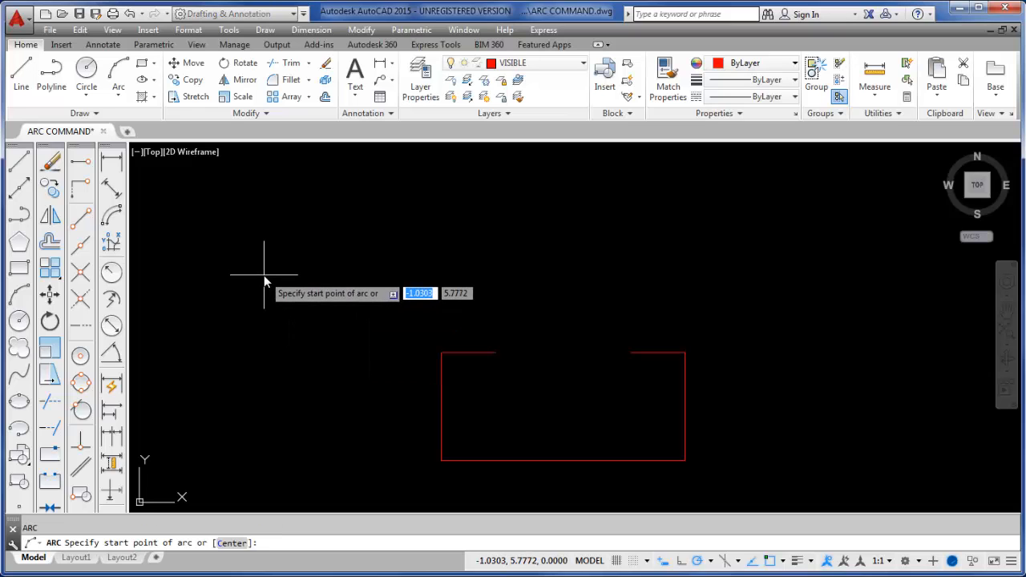
mouse_move(265, 279)
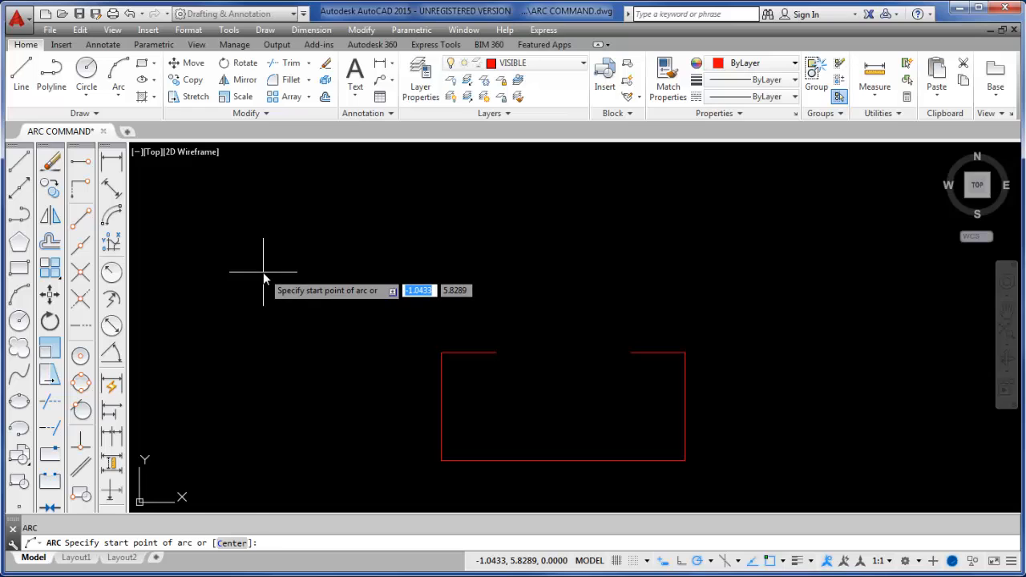
key(Escape)
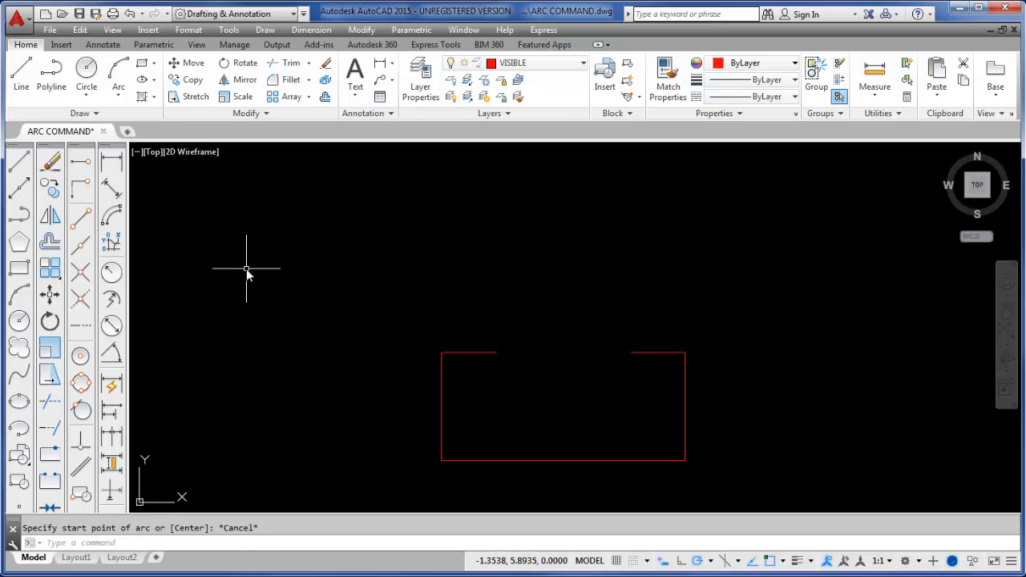
mouse_move(242, 271)
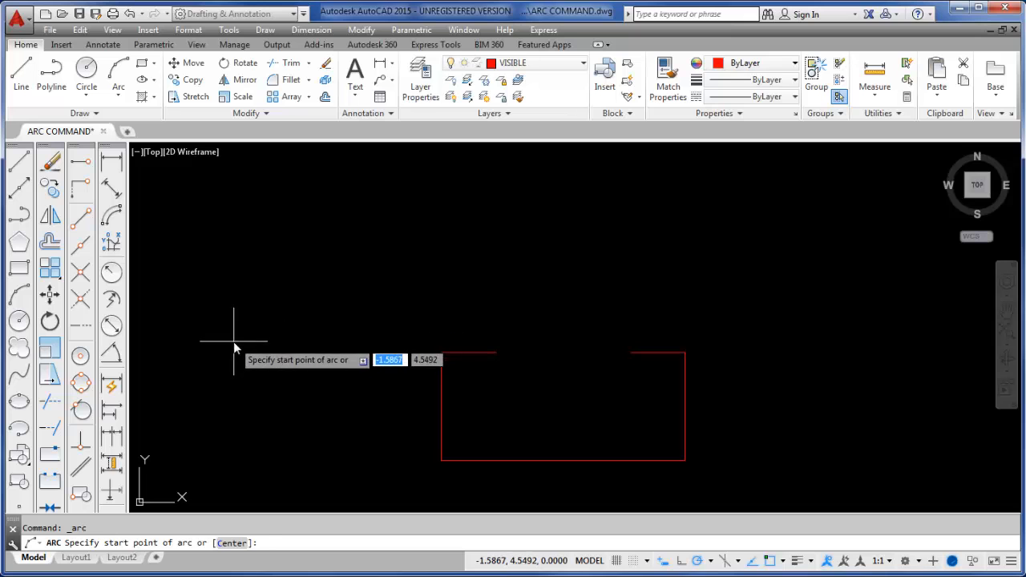
click(234, 341)
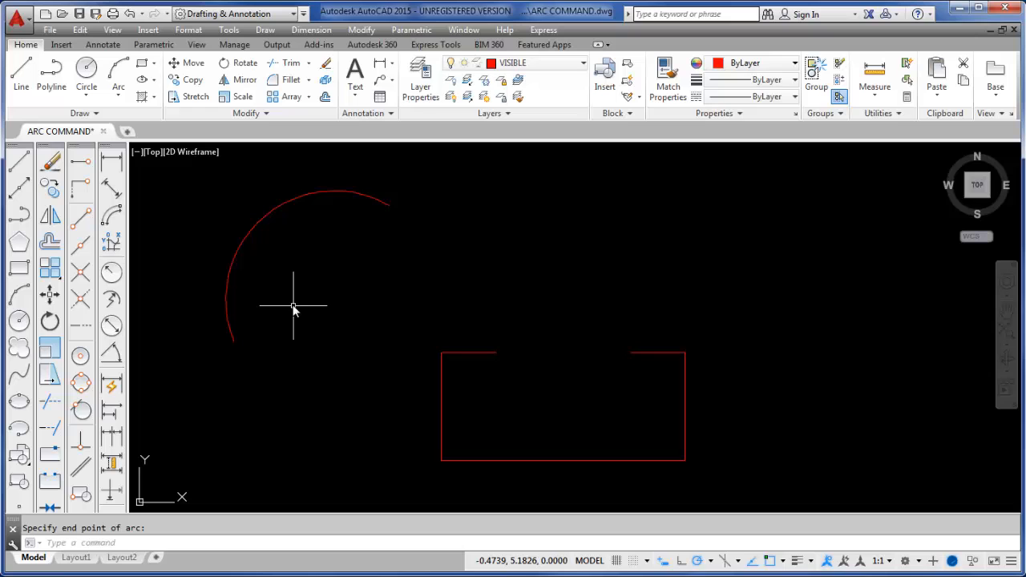
mouse_move(249, 345)
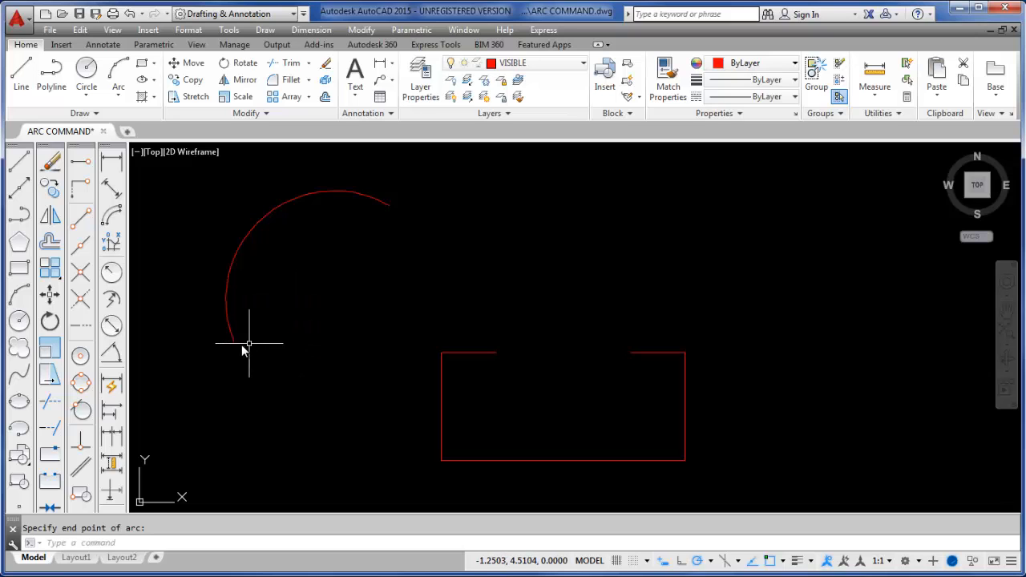
mouse_move(367, 234)
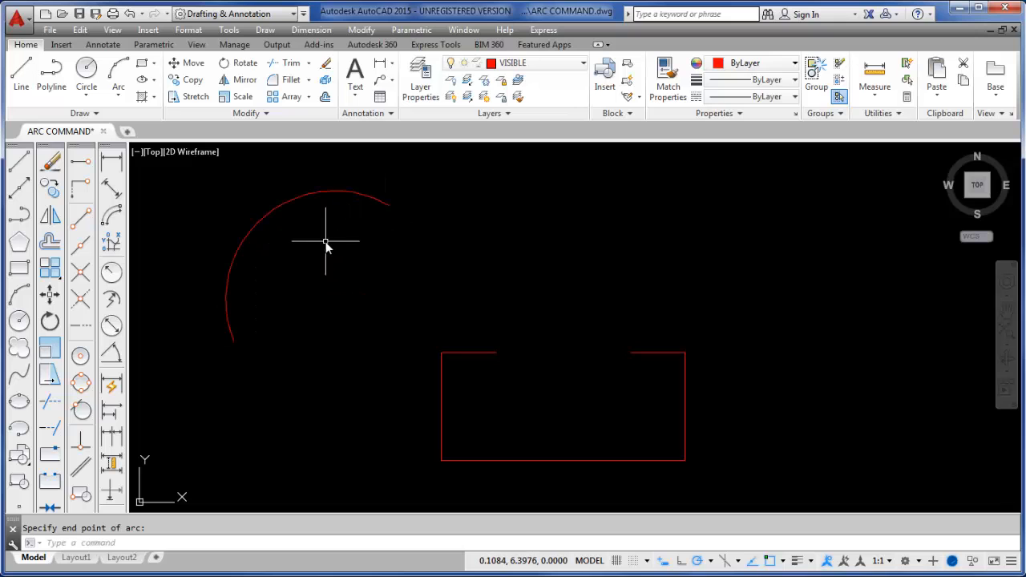
mouse_move(329, 246)
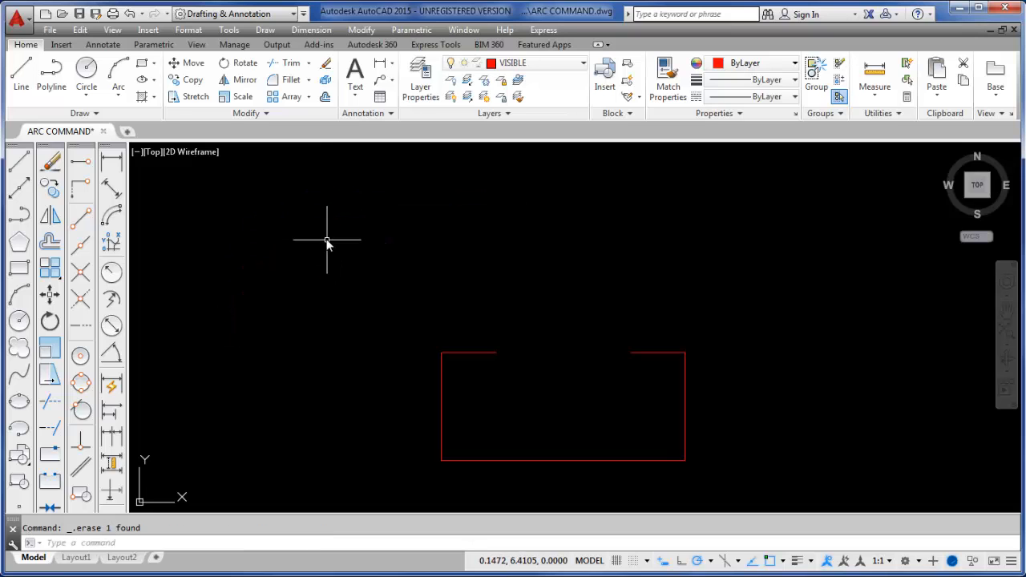
mouse_move(246, 257)
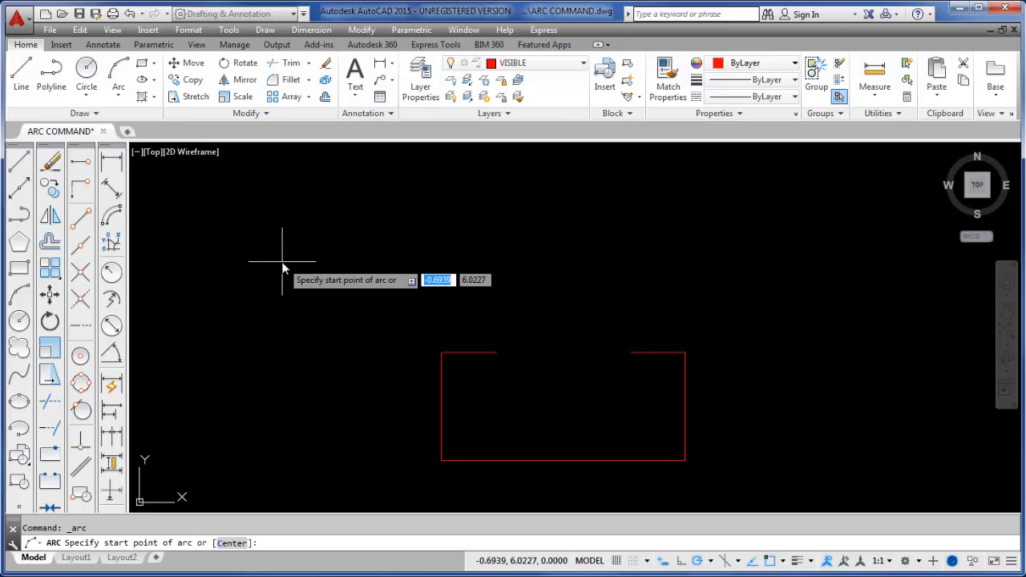
Start a Center-option arc and give it a start point 1 unit from the center
text(C)
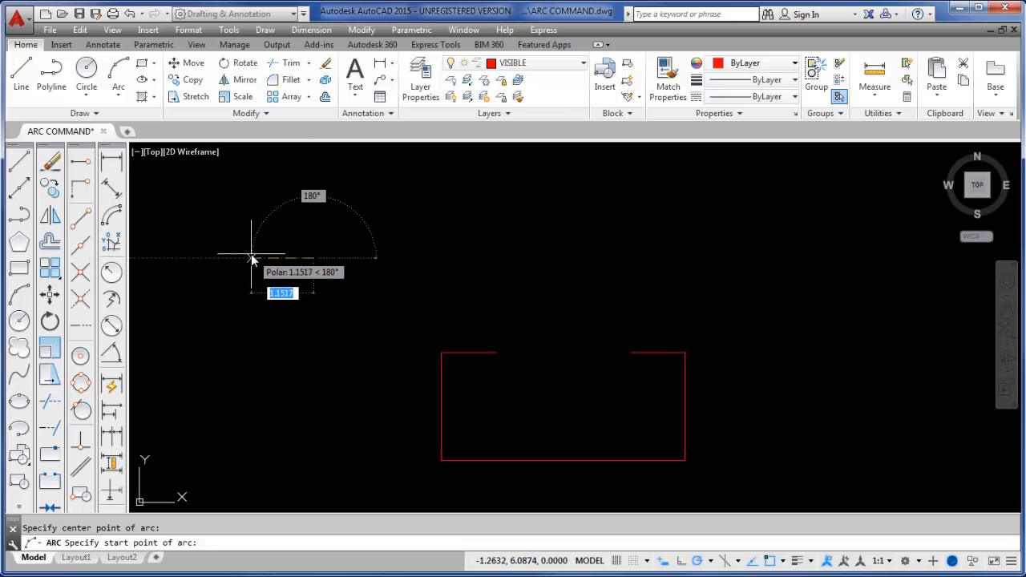
text(1)
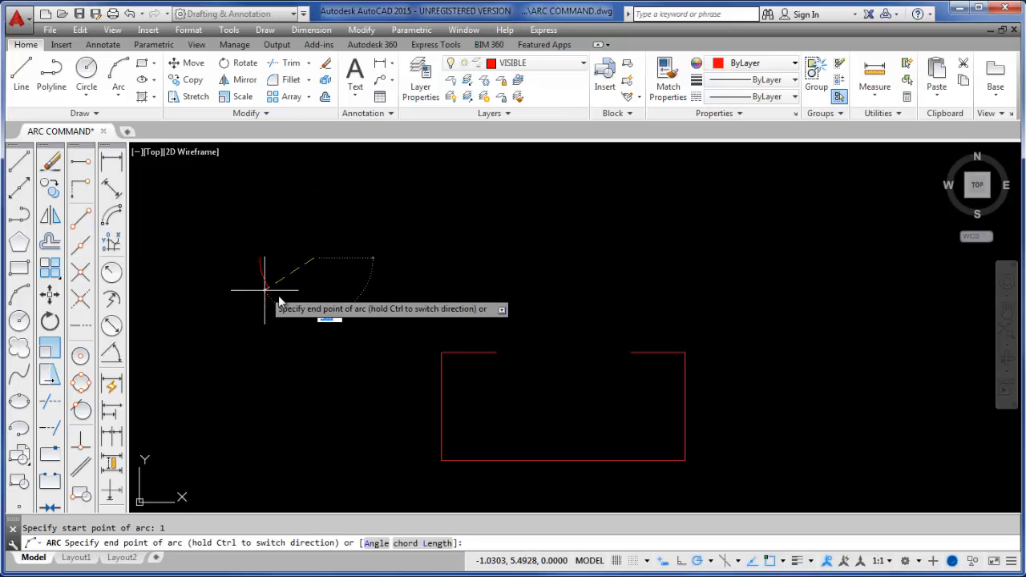
mouse_move(282, 292)
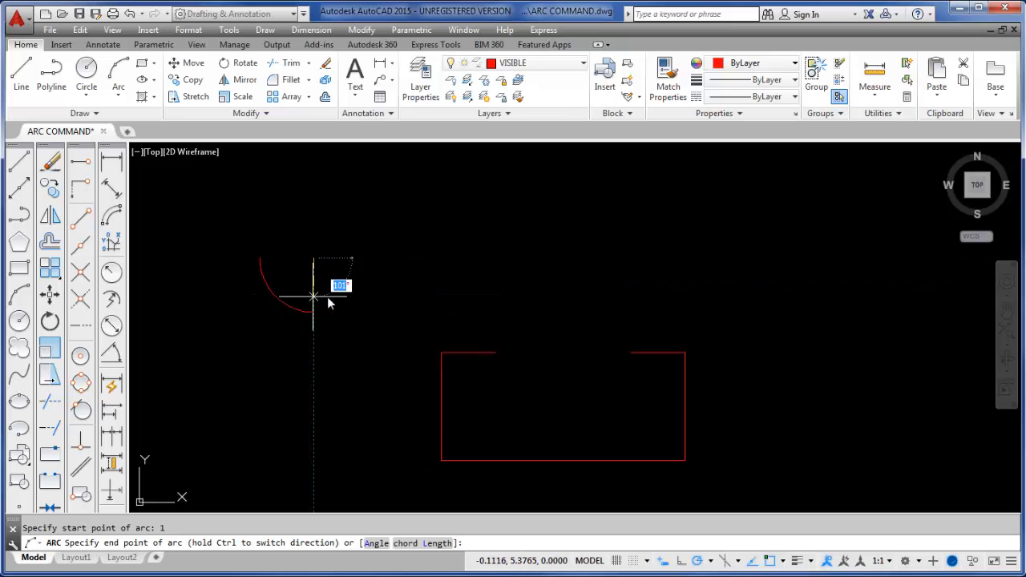
mouse_move(371, 260)
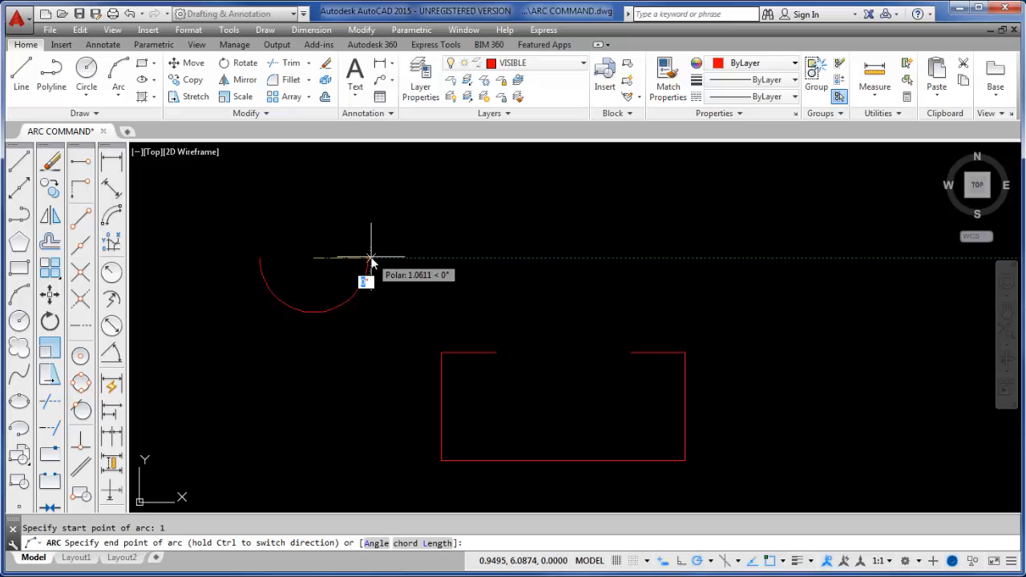
mouse_move(370, 259)
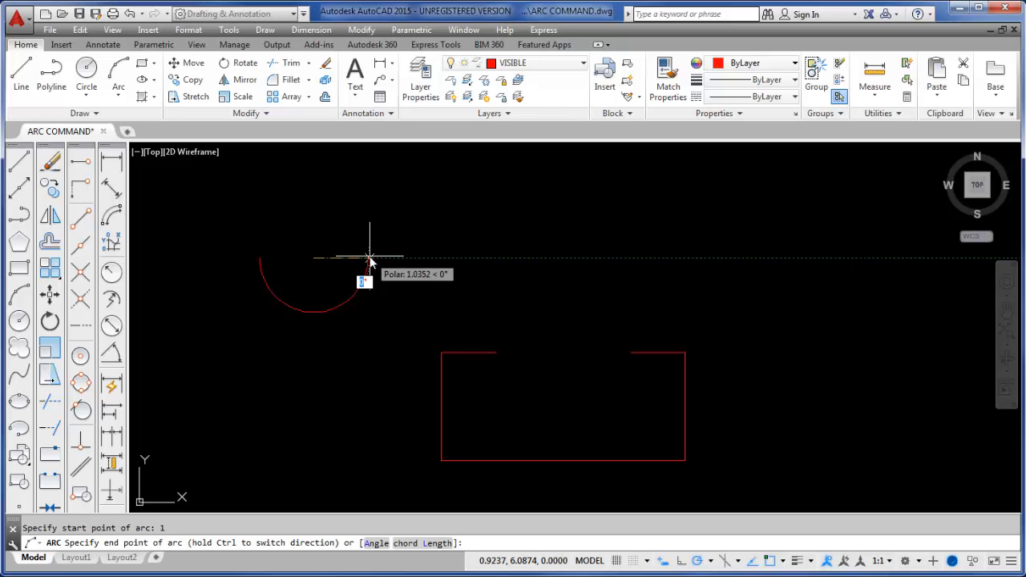
mouse_move(298, 300)
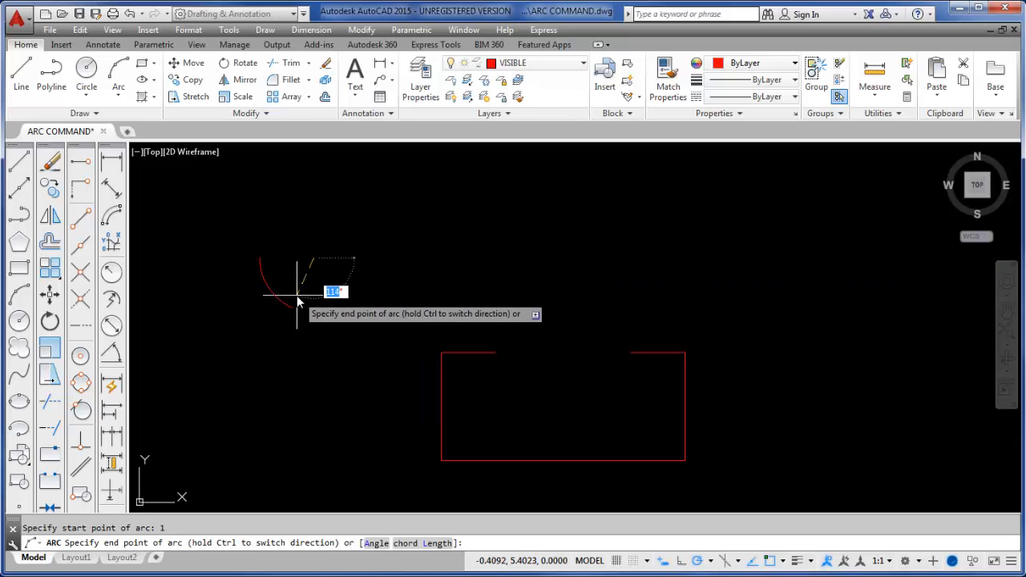
mouse_move(274, 234)
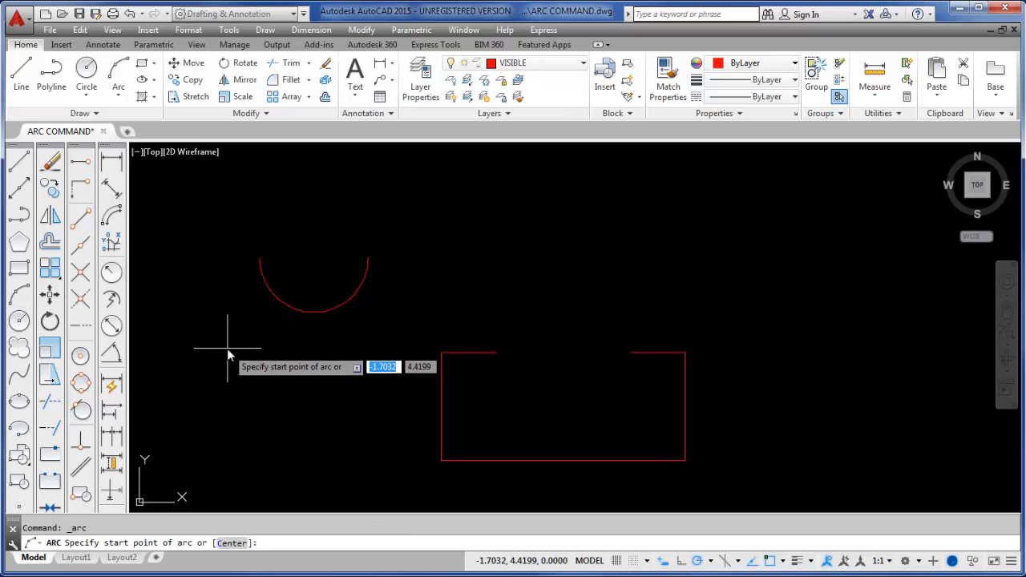
Begin the dome arc with the Center option, placing its center below the bowl arc
text(C)
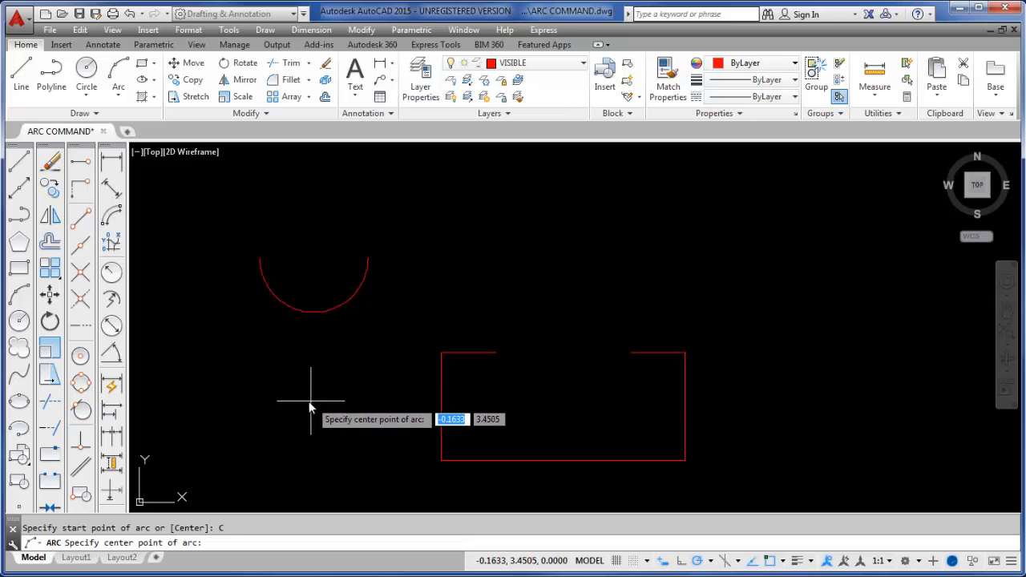
click(310, 401)
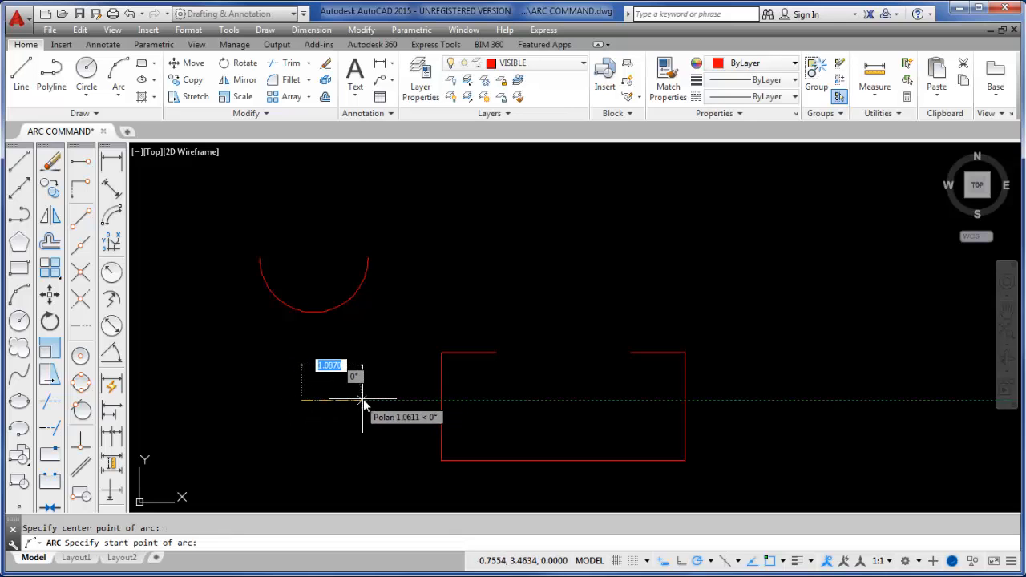
mouse_move(375, 401)
text(1)
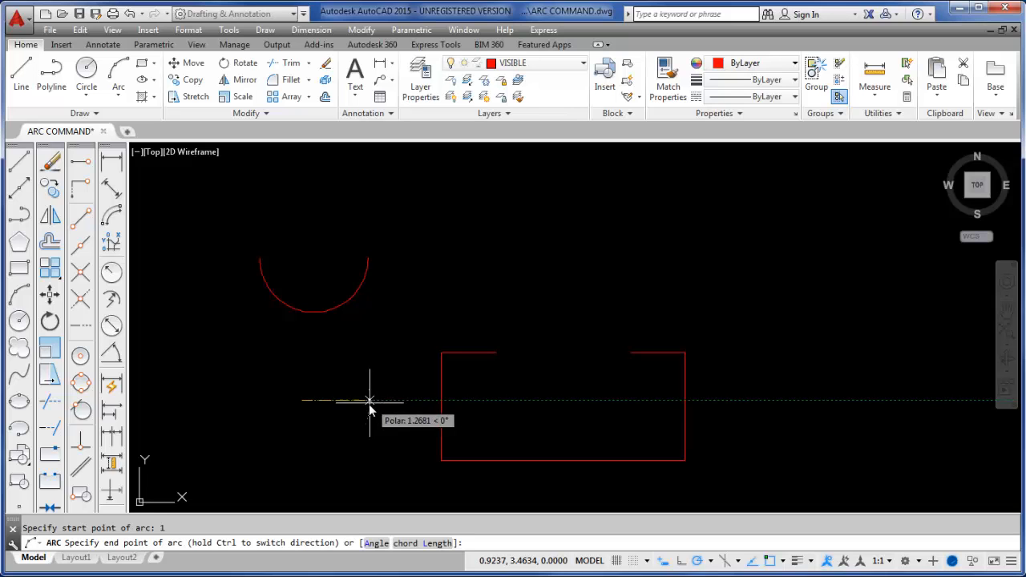
mouse_move(264, 388)
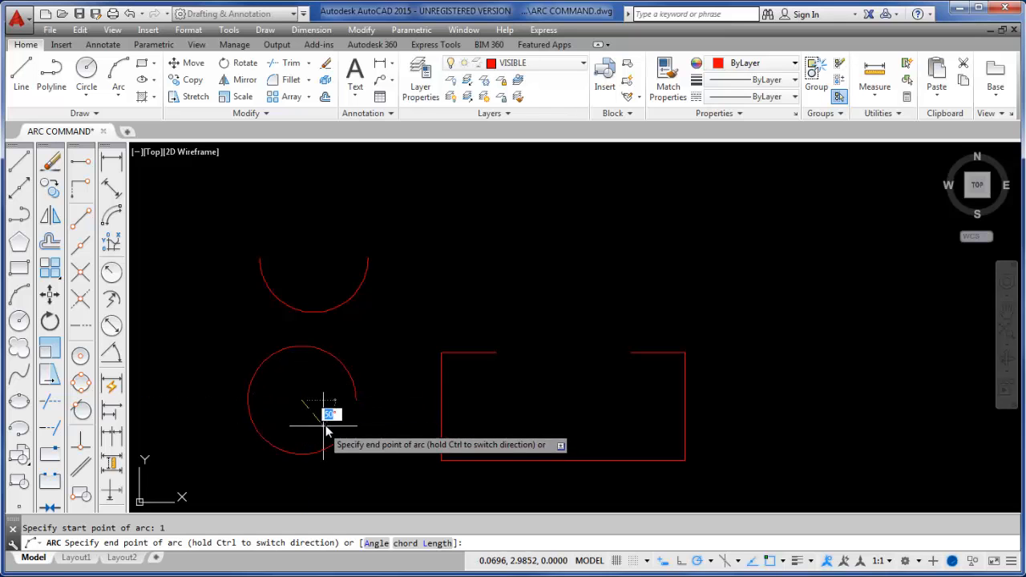
mouse_move(257, 439)
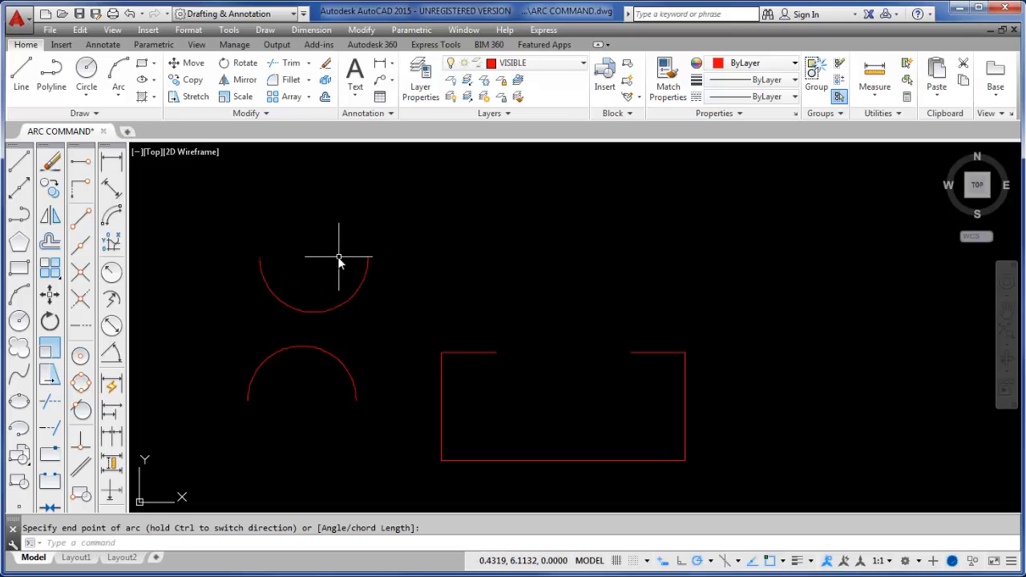
mouse_move(267, 258)
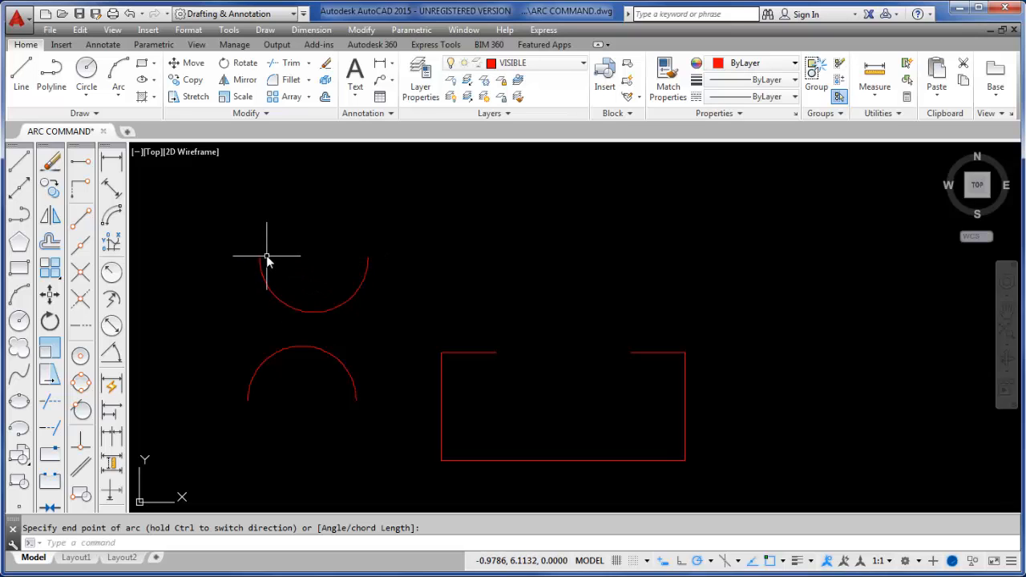
mouse_move(322, 246)
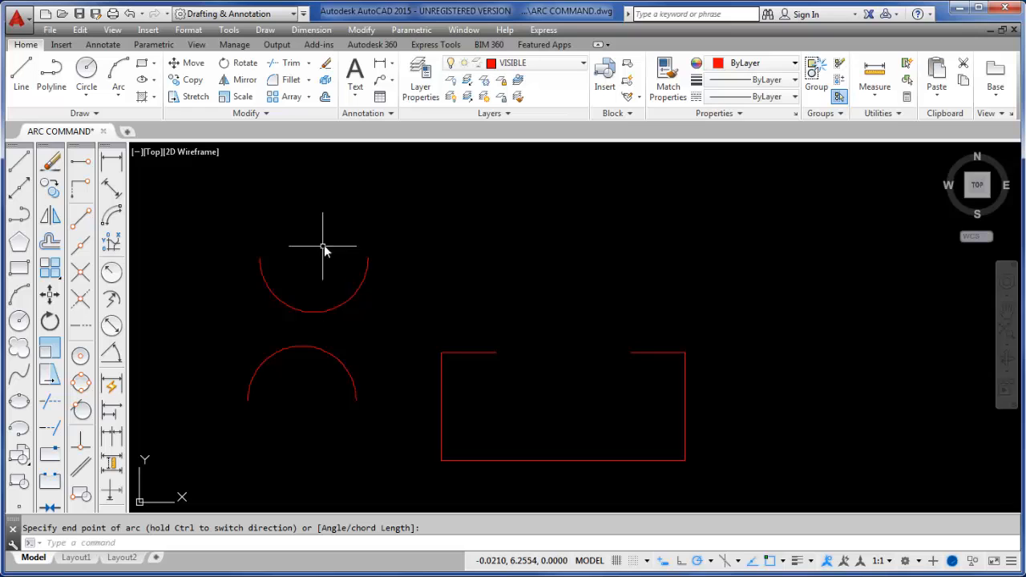
mouse_move(312, 252)
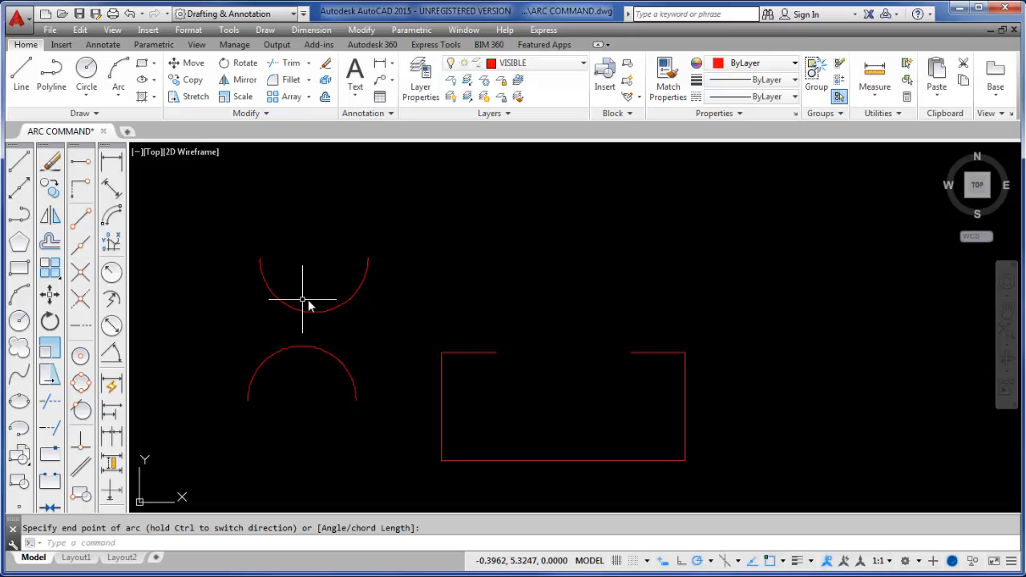
mouse_move(246, 403)
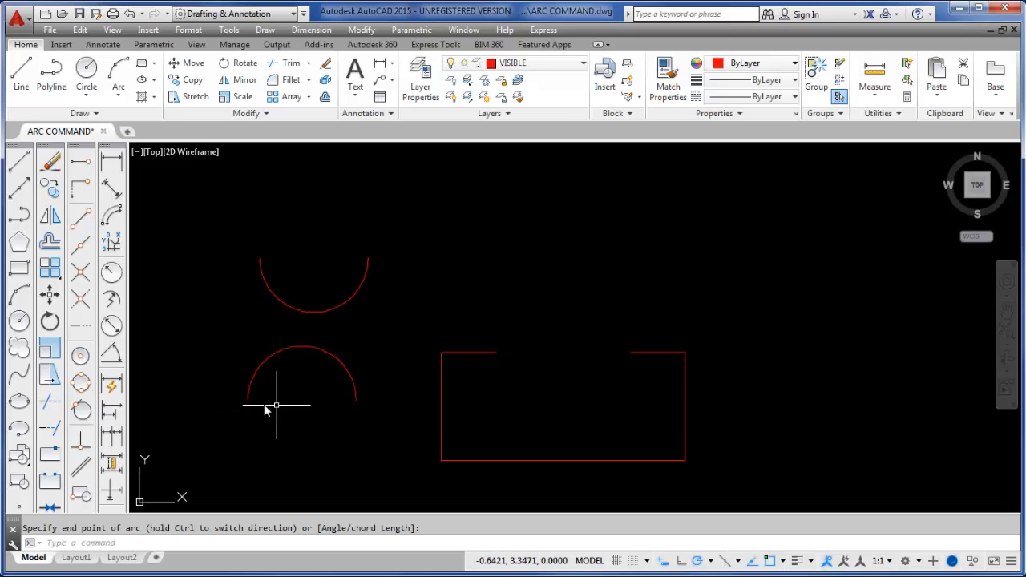
mouse_move(363, 349)
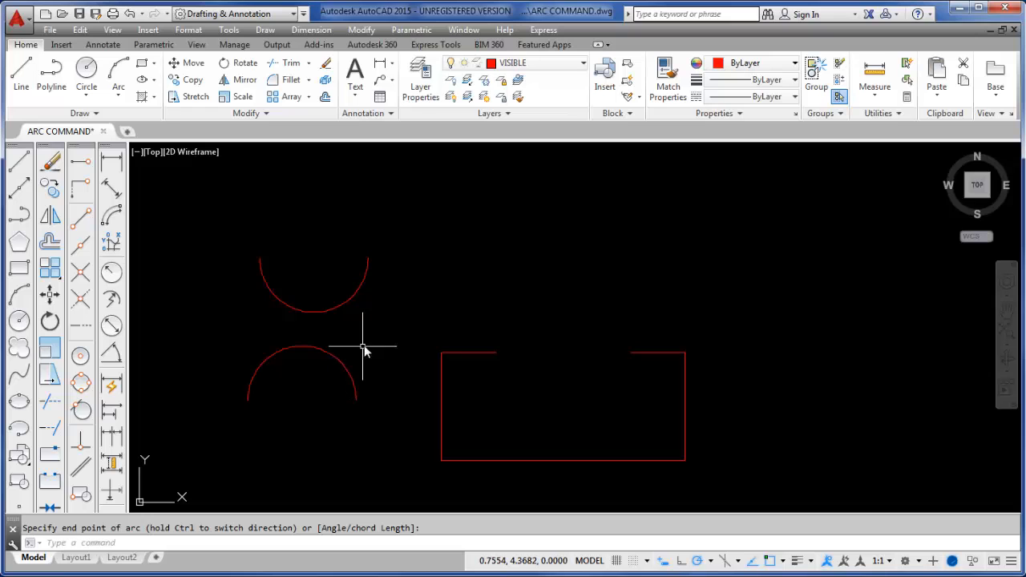
mouse_move(405, 306)
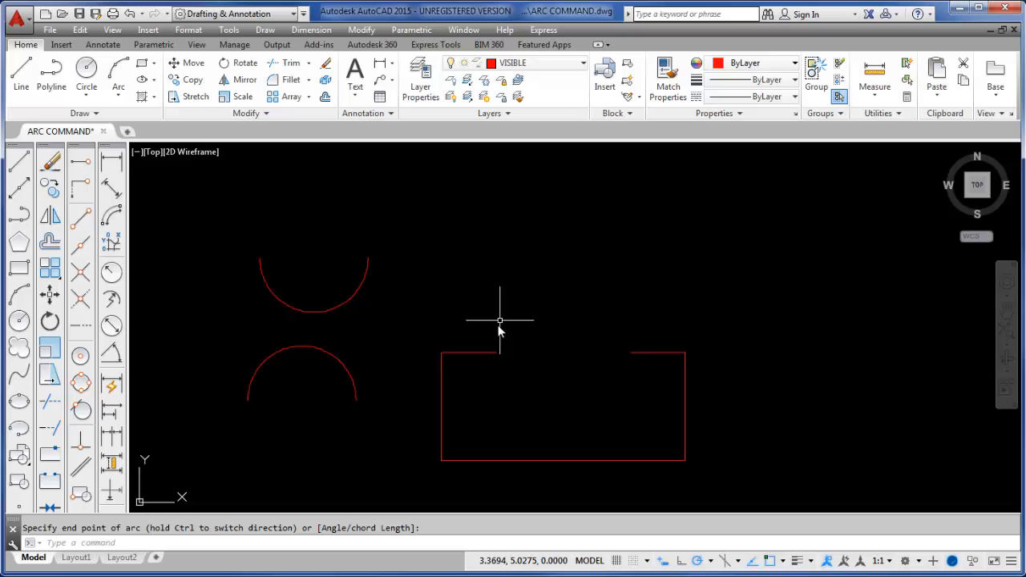
mouse_move(551, 377)
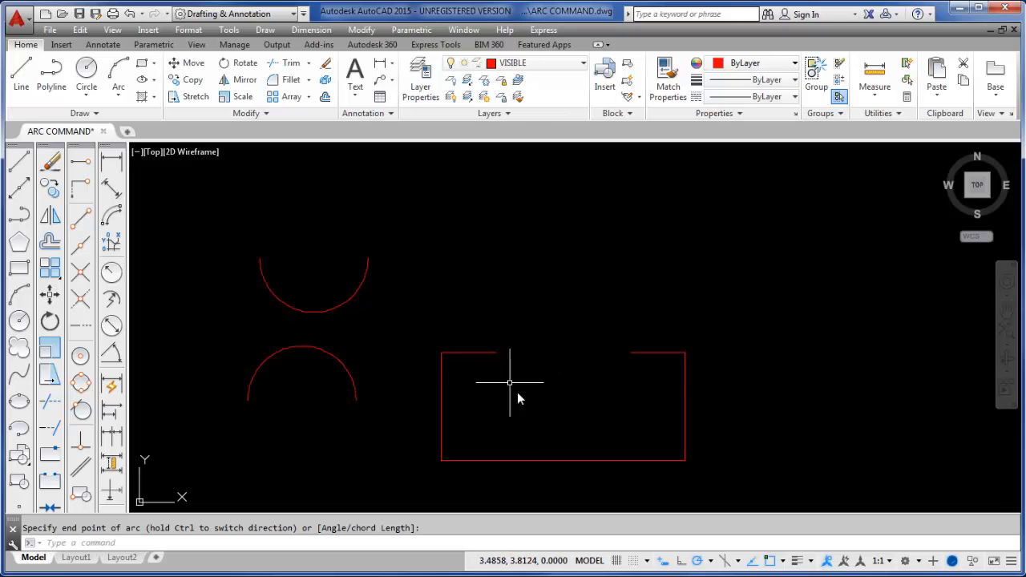
mouse_move(629, 359)
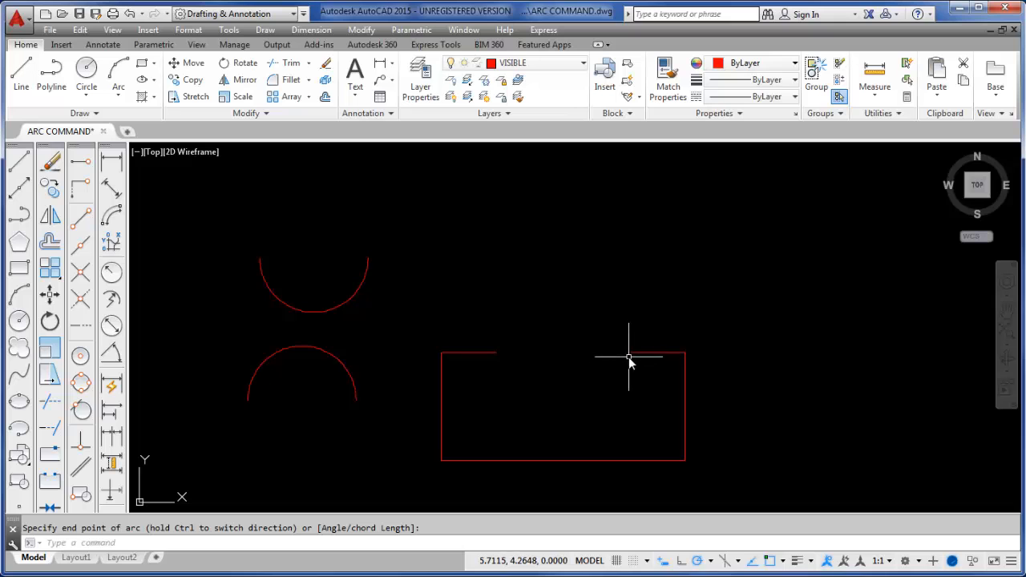
mouse_move(242, 210)
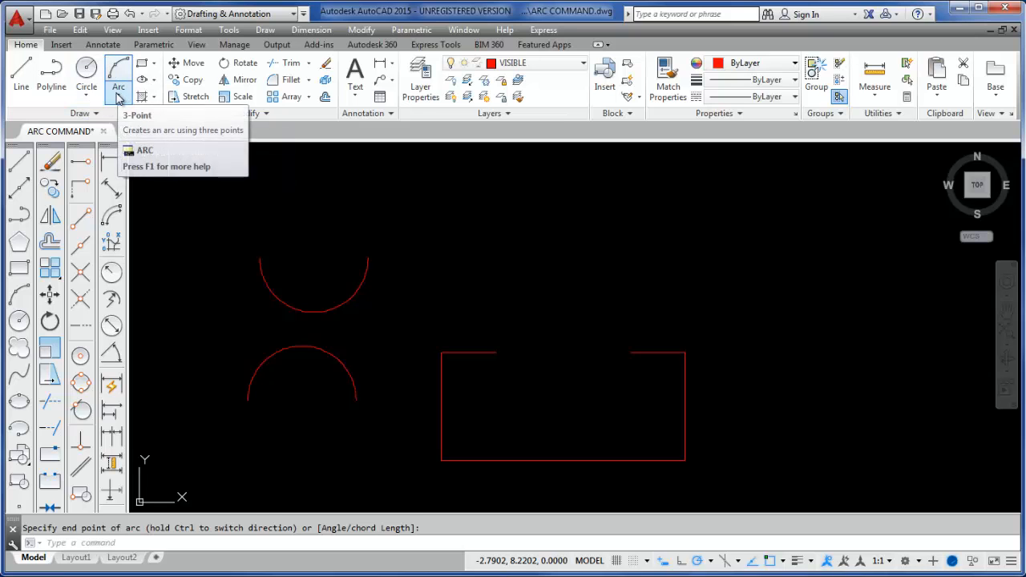
Pick the Start, End, Radius method from the Arc dropdown
click(127, 96)
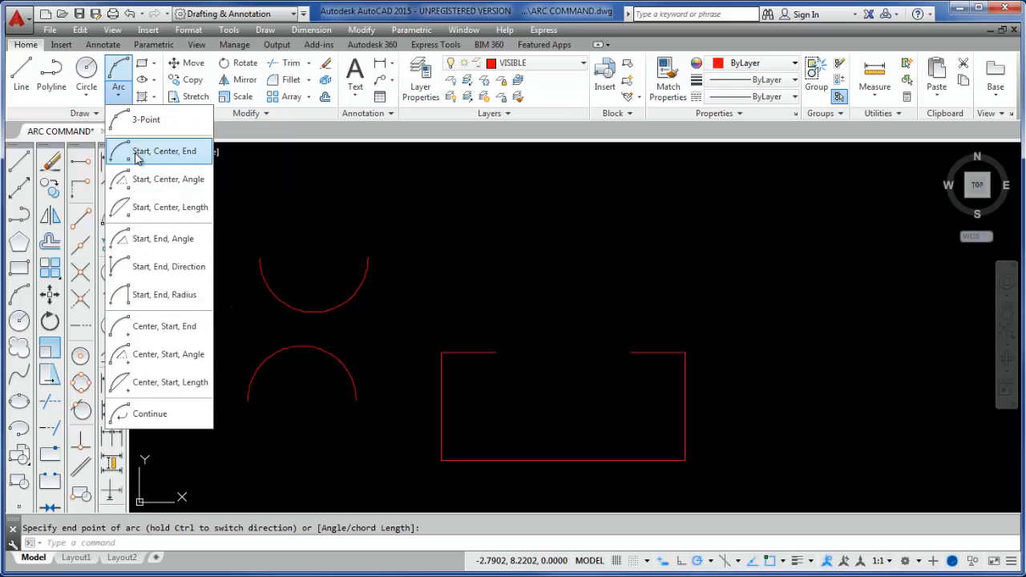
mouse_move(158, 382)
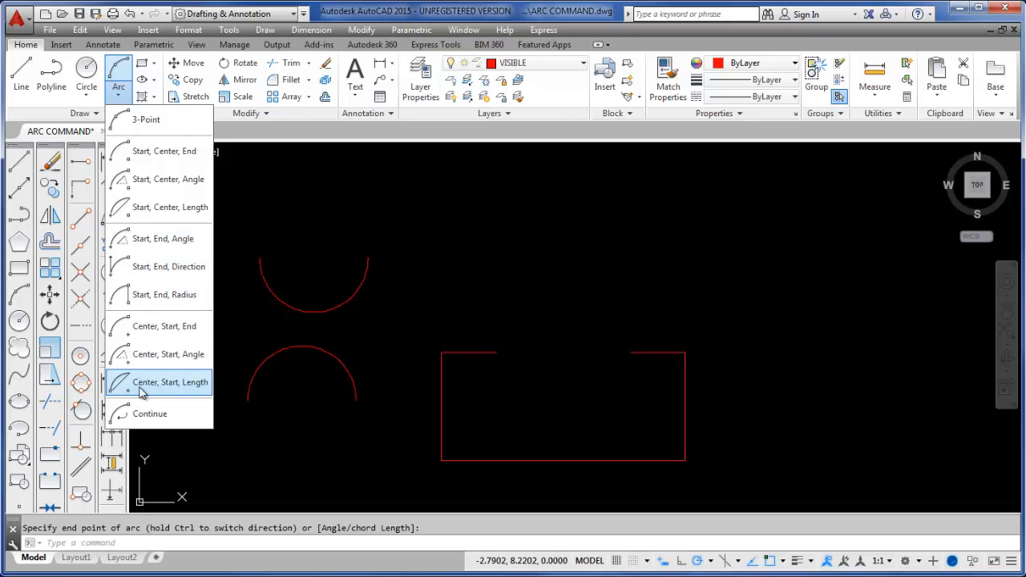
mouse_move(147, 267)
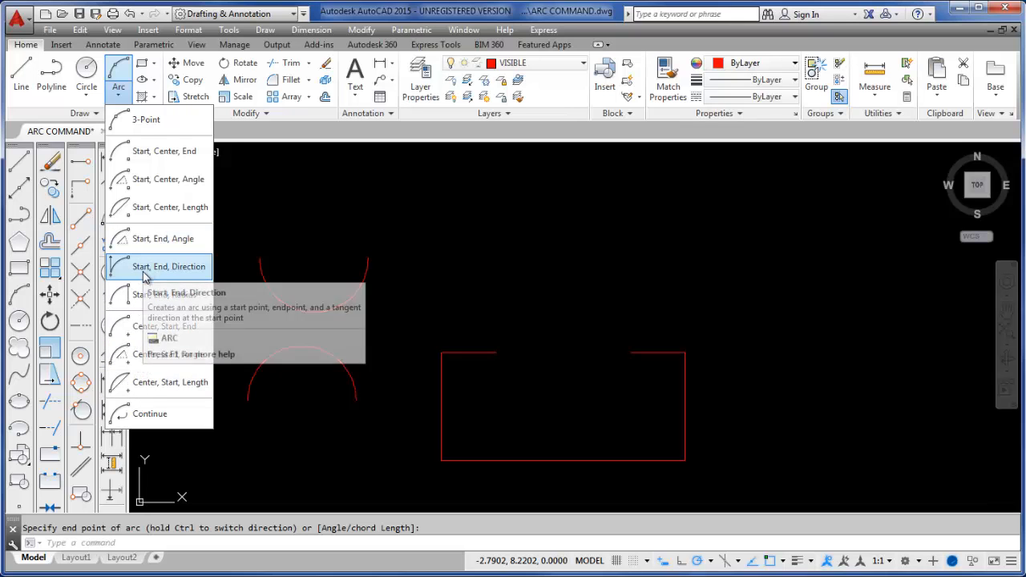
mouse_move(168, 295)
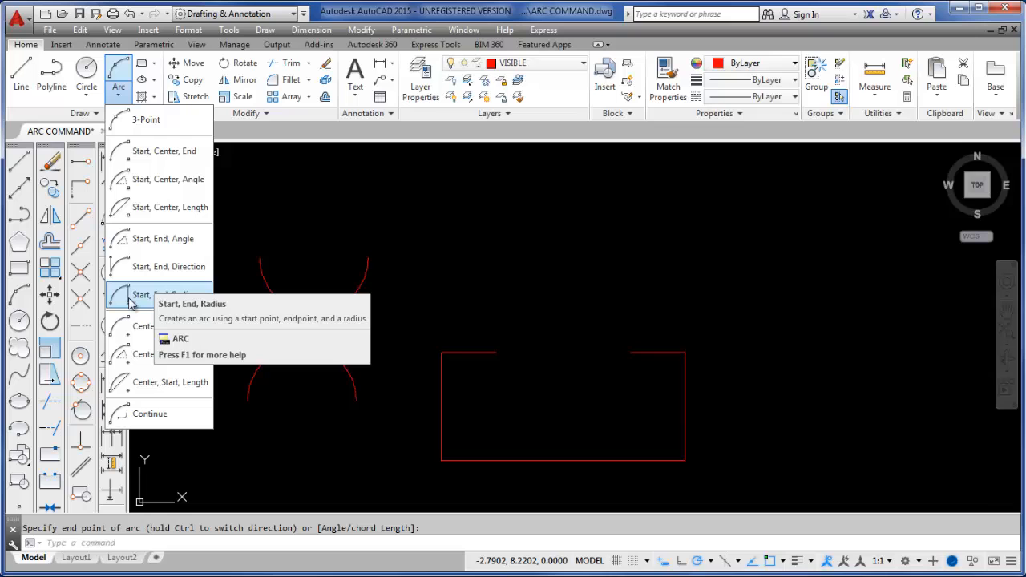
mouse_move(144, 296)
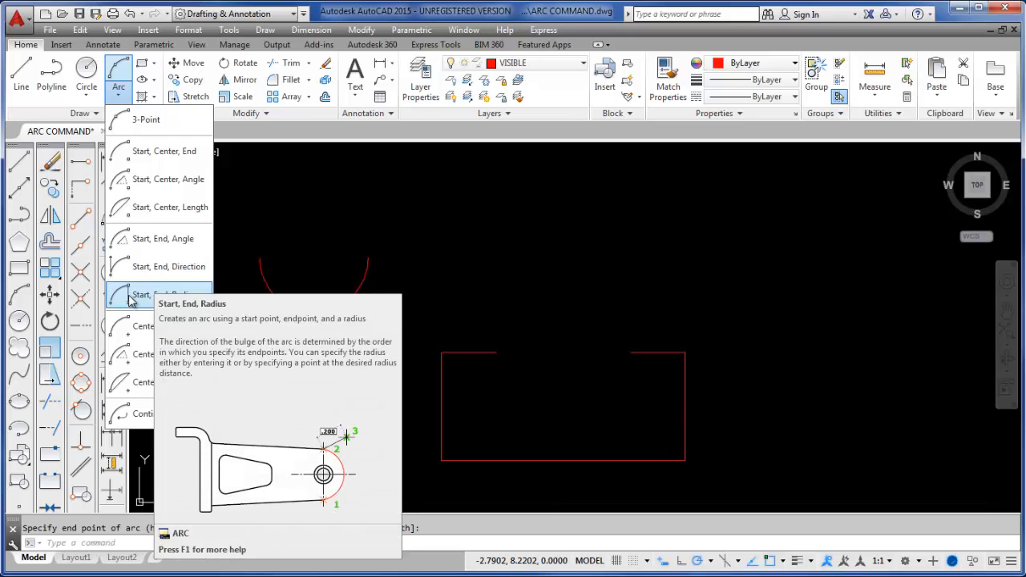
click(157, 295)
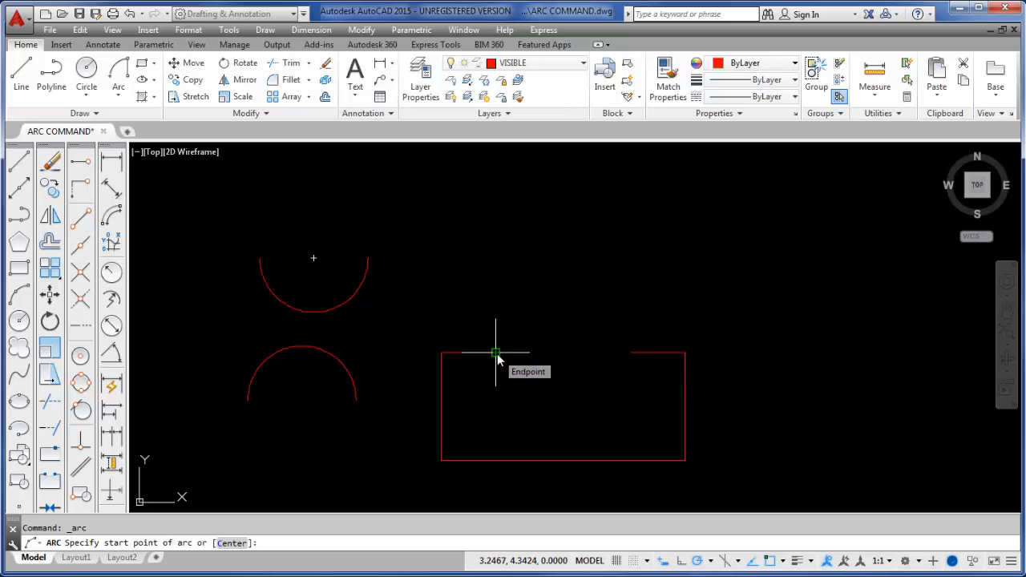
Bridge the top gap from its left endpoint with a downward arc of radius 1.25
click(495, 352)
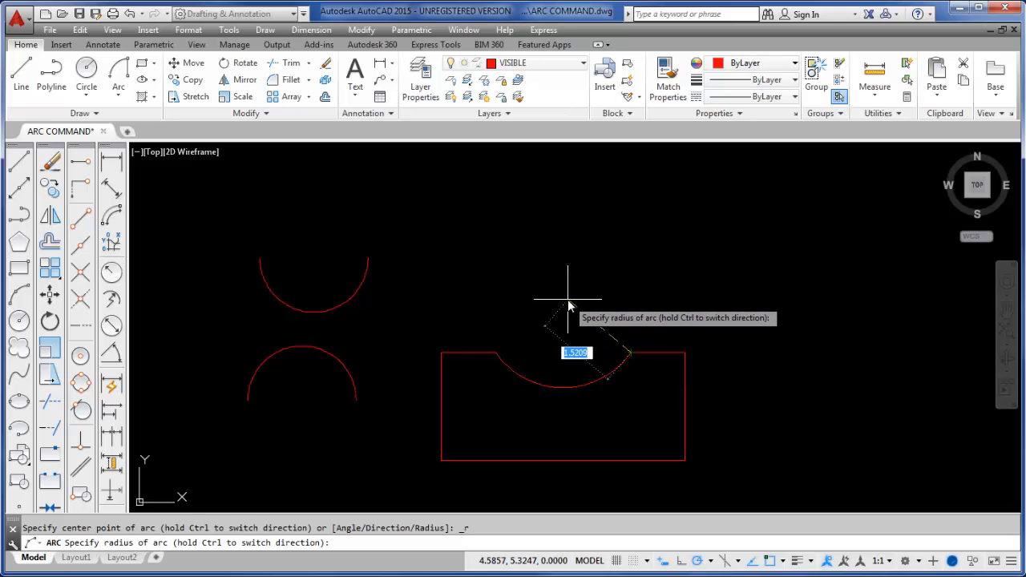
text(1.25)
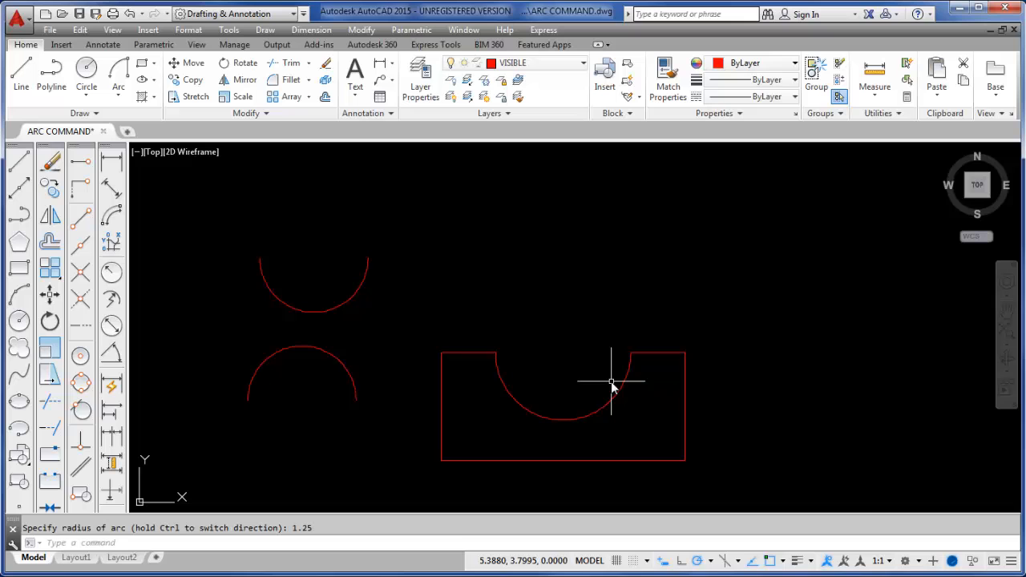
mouse_move(574, 344)
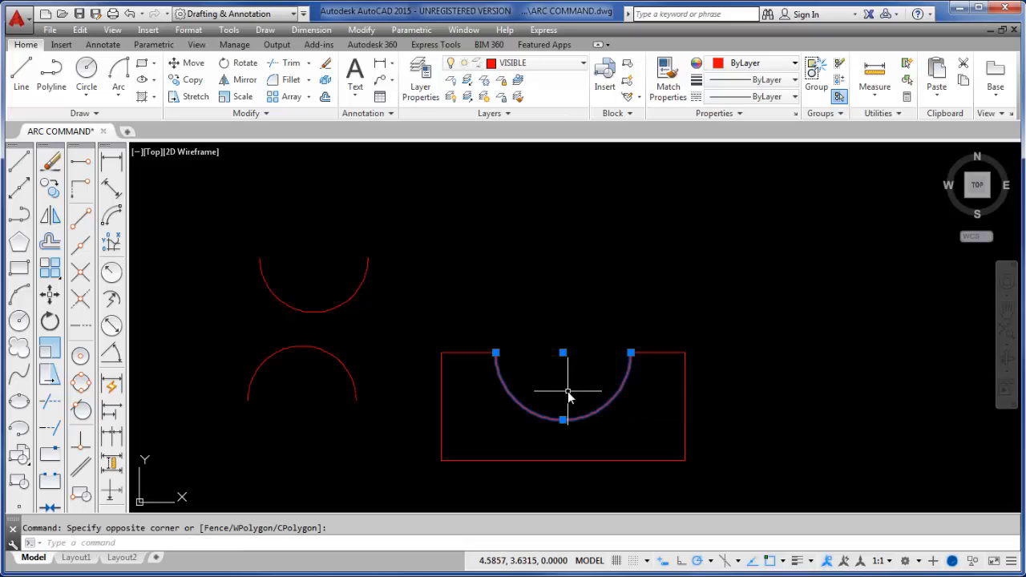
mouse_move(591, 286)
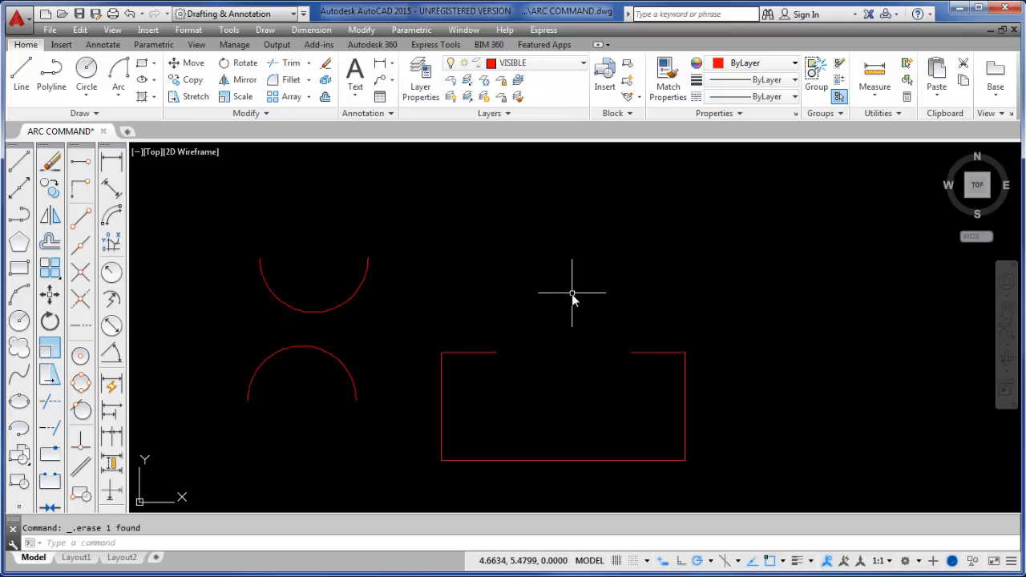
mouse_move(321, 212)
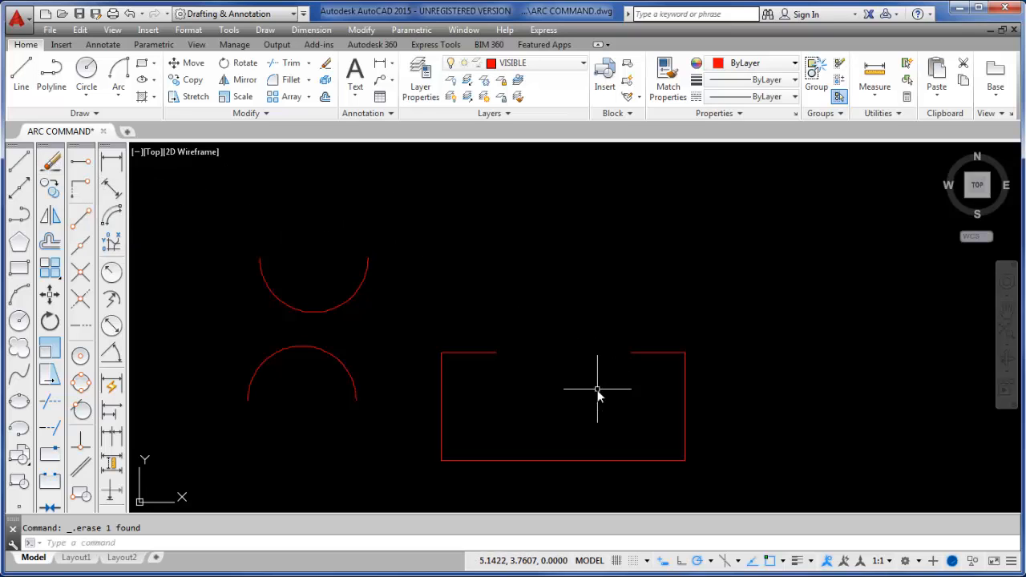
mouse_move(533, 316)
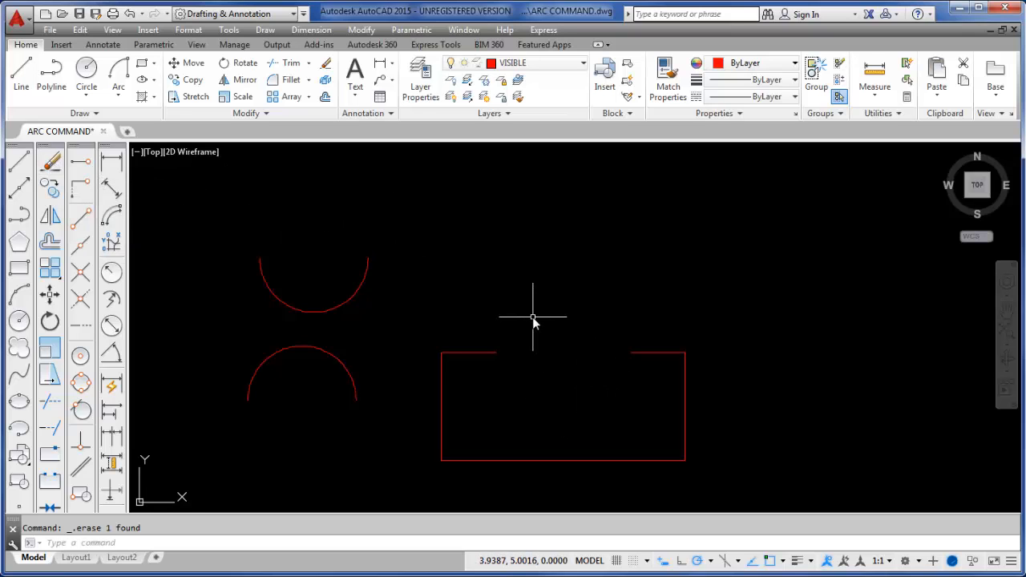
mouse_move(243, 206)
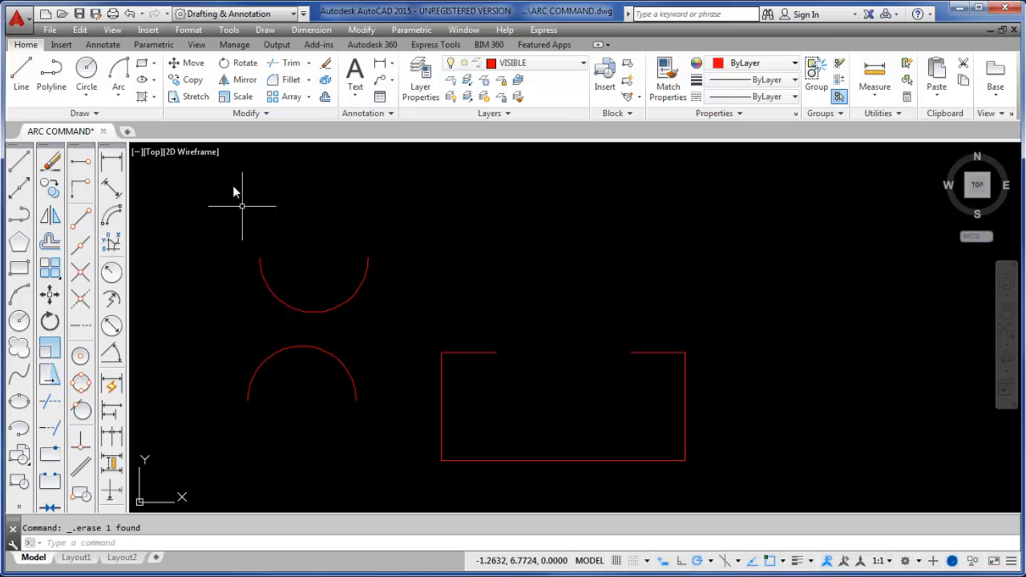
mouse_move(118, 70)
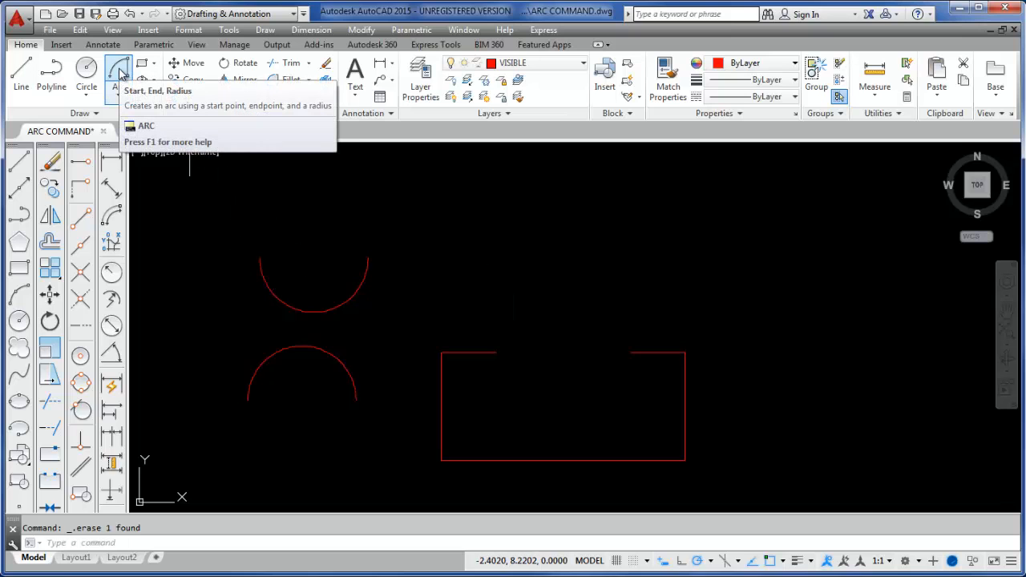
Draw a Start, End, Radius arc across the top gap with radius 1.25, curving upward
click(118, 72)
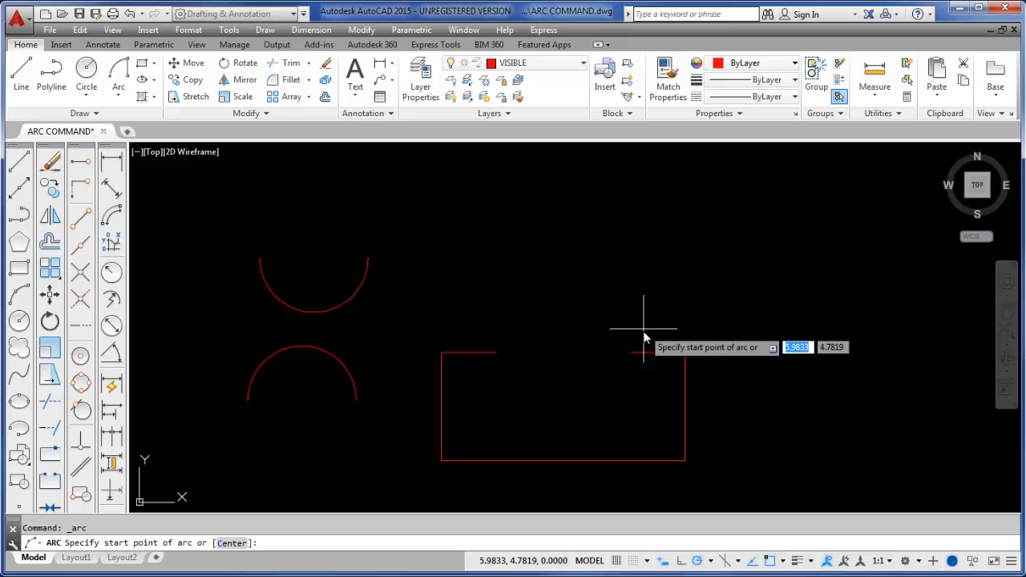
click(644, 351)
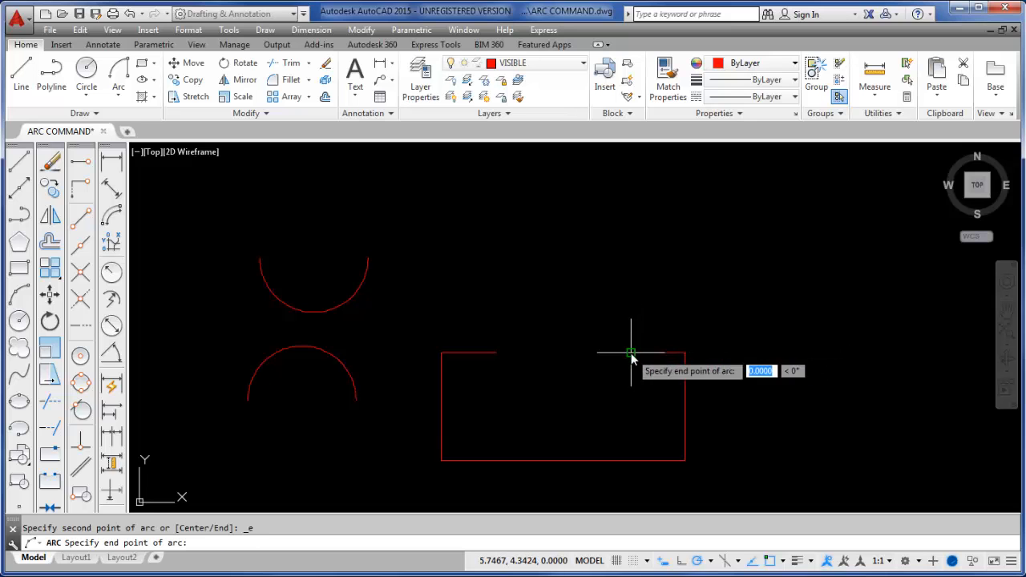
mouse_move(514, 333)
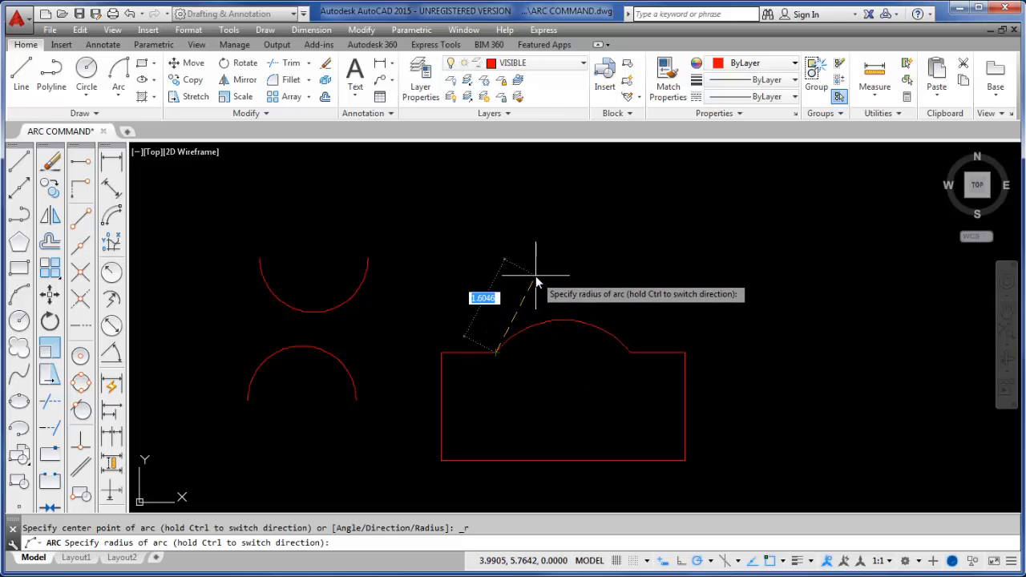
text(1.)
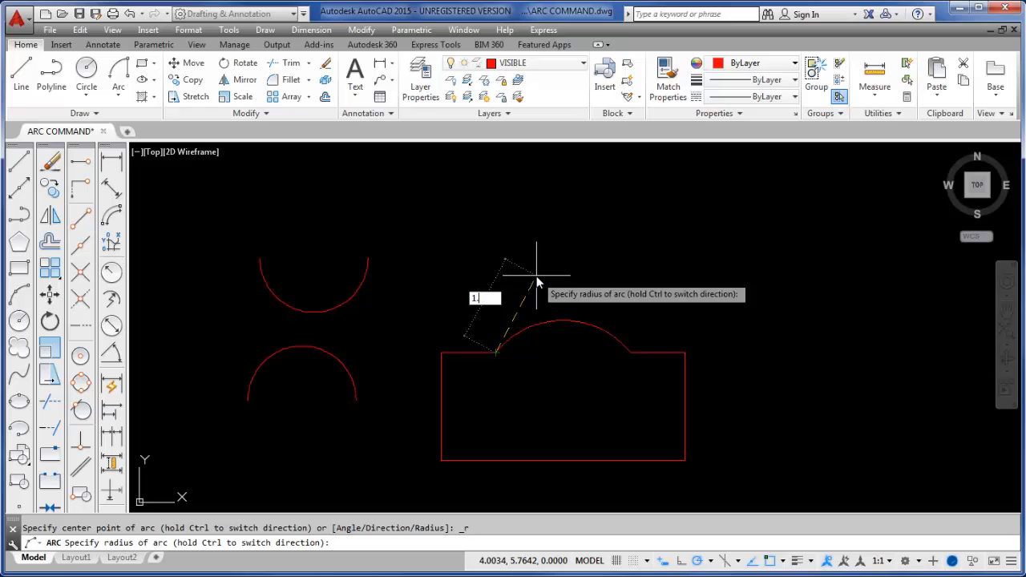
text(1.25)
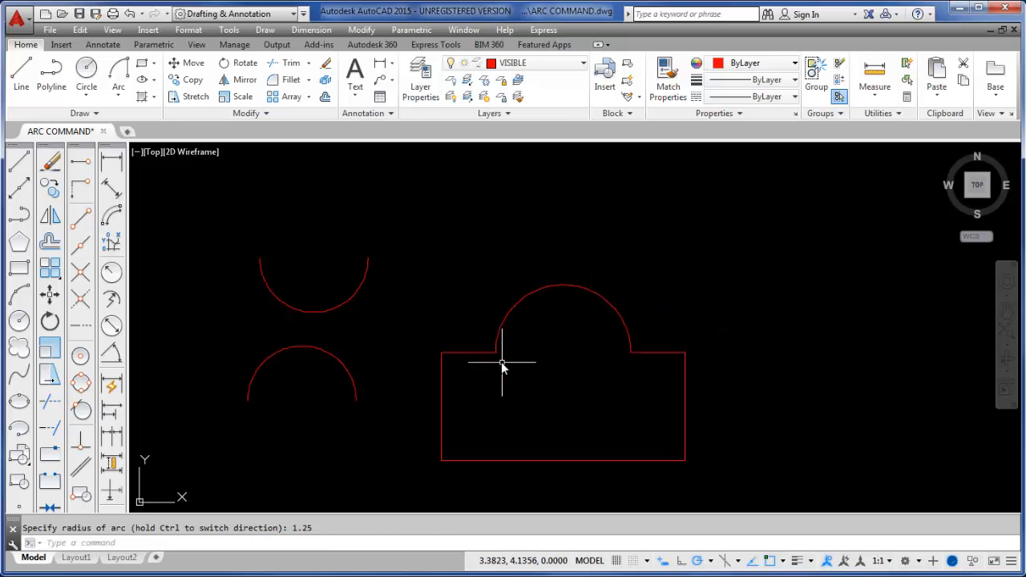
mouse_move(587, 402)
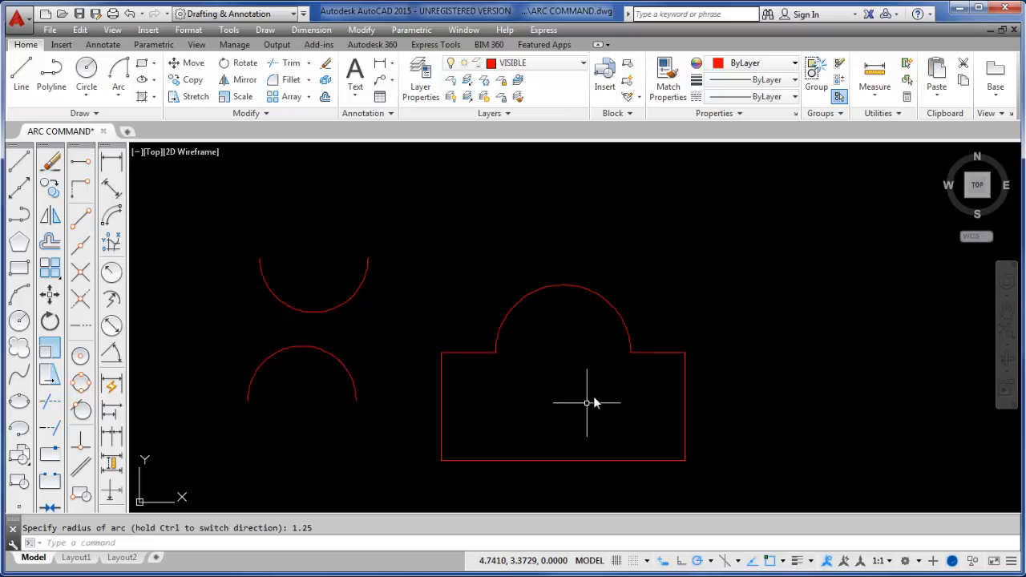
mouse_move(576, 369)
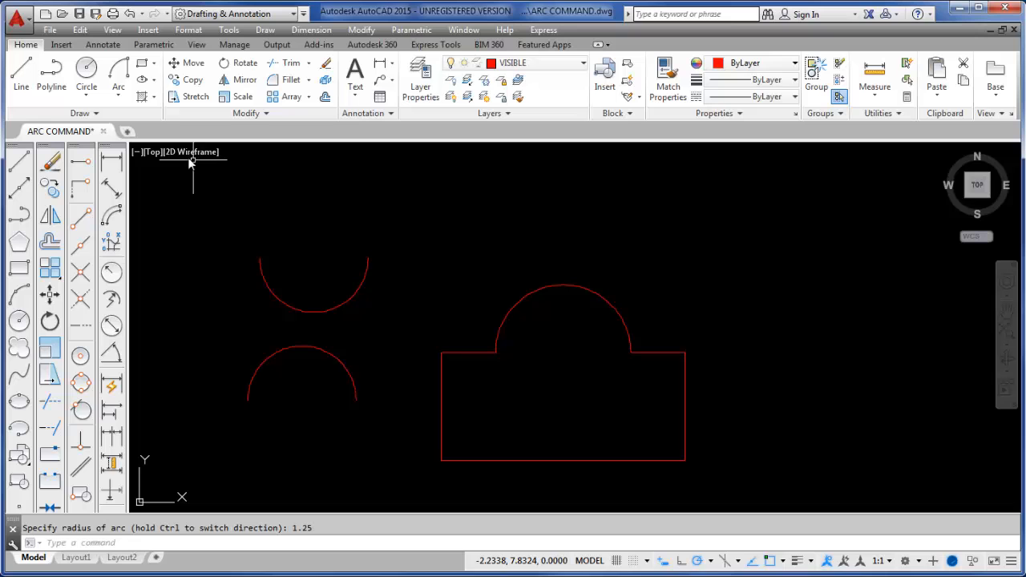
Open the arc methods list to look for the Start, End, Direction option
click(118, 86)
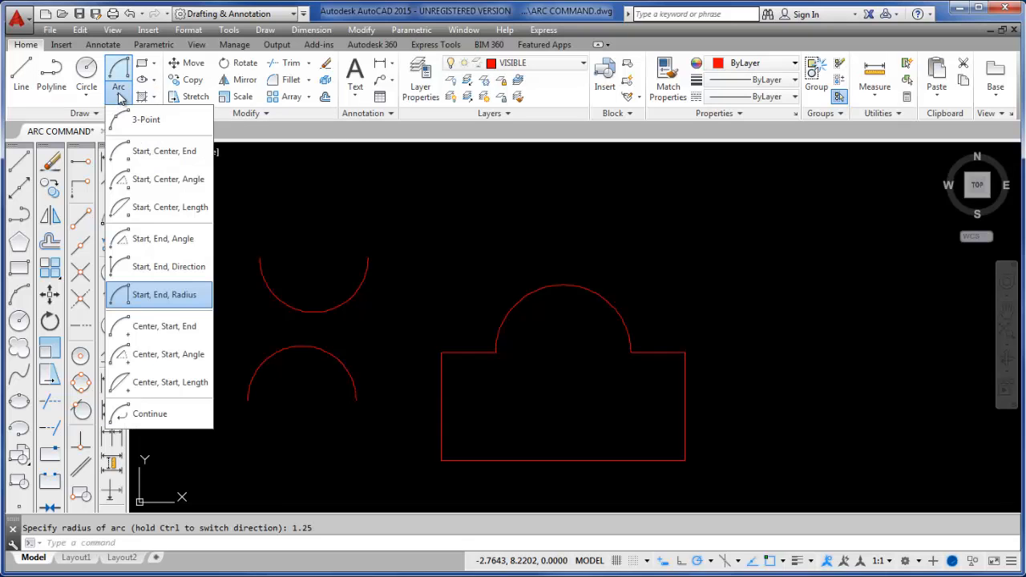
mouse_move(164, 266)
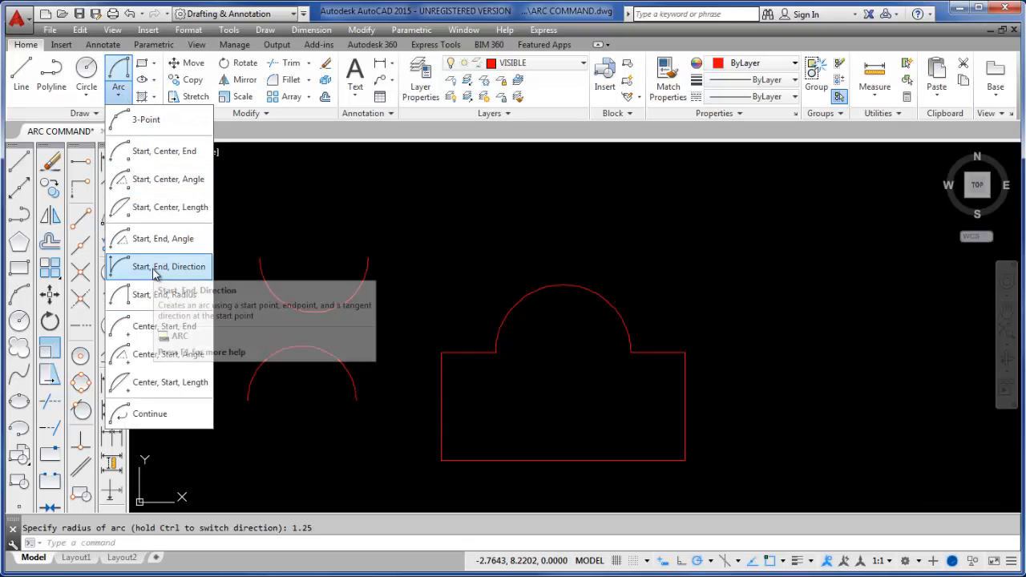
mouse_move(160, 238)
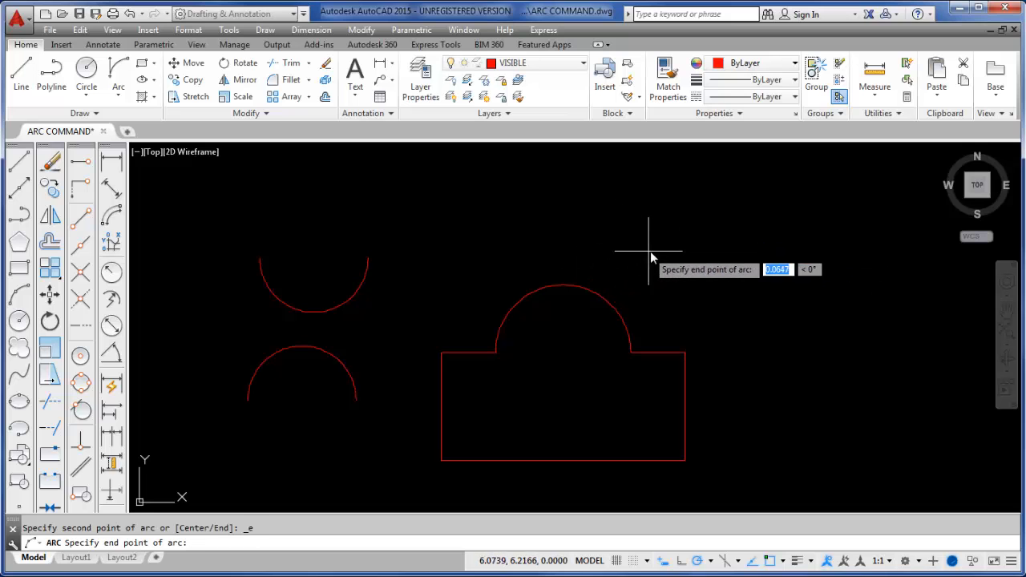
mouse_move(729, 245)
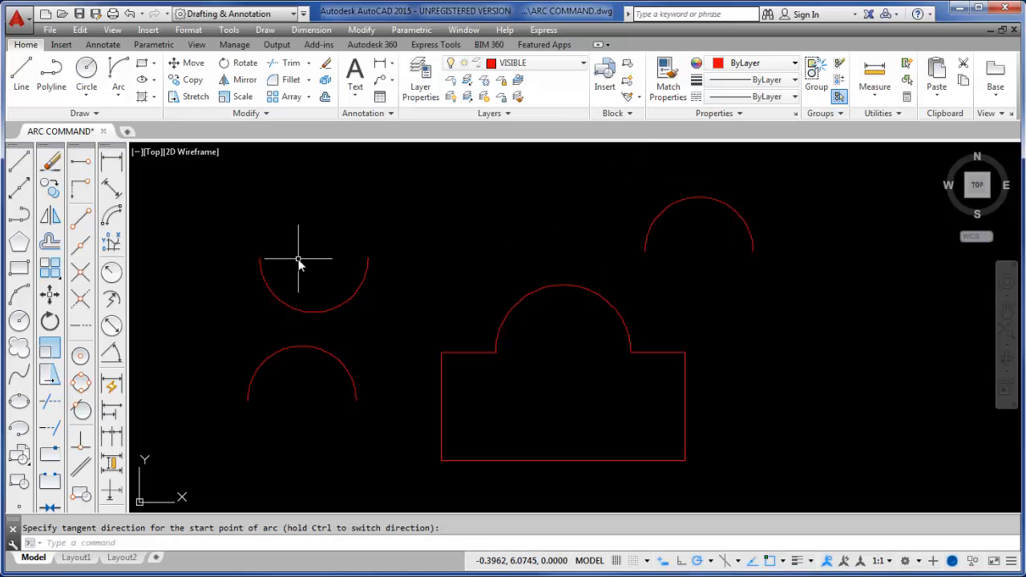
click(118, 87)
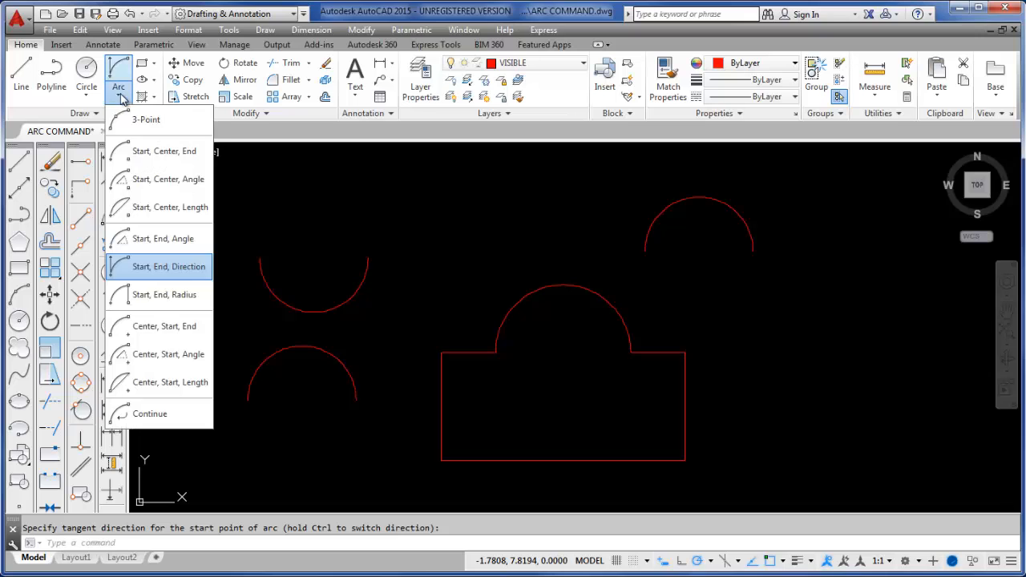
mouse_move(130, 109)
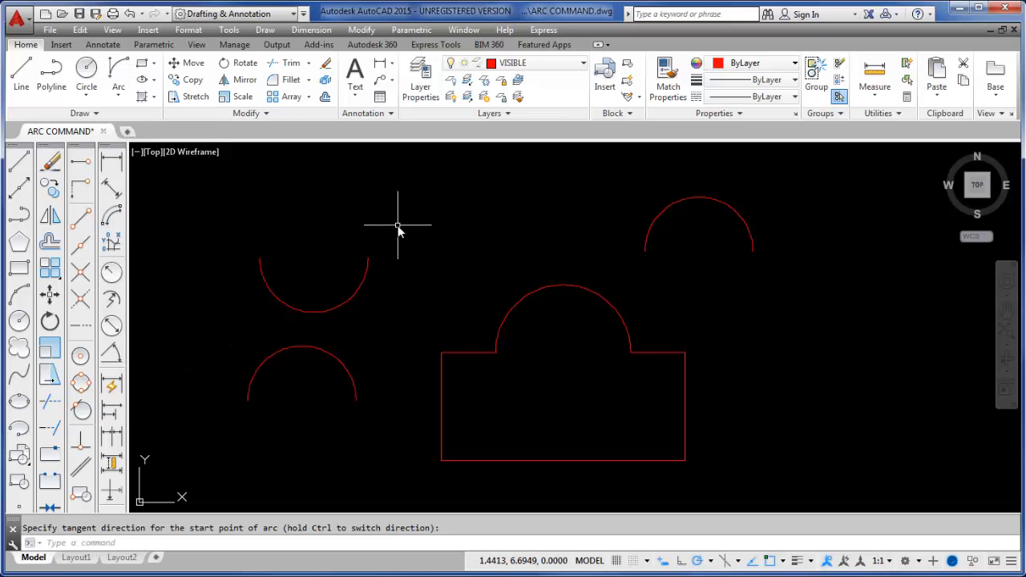
mouse_move(397, 224)
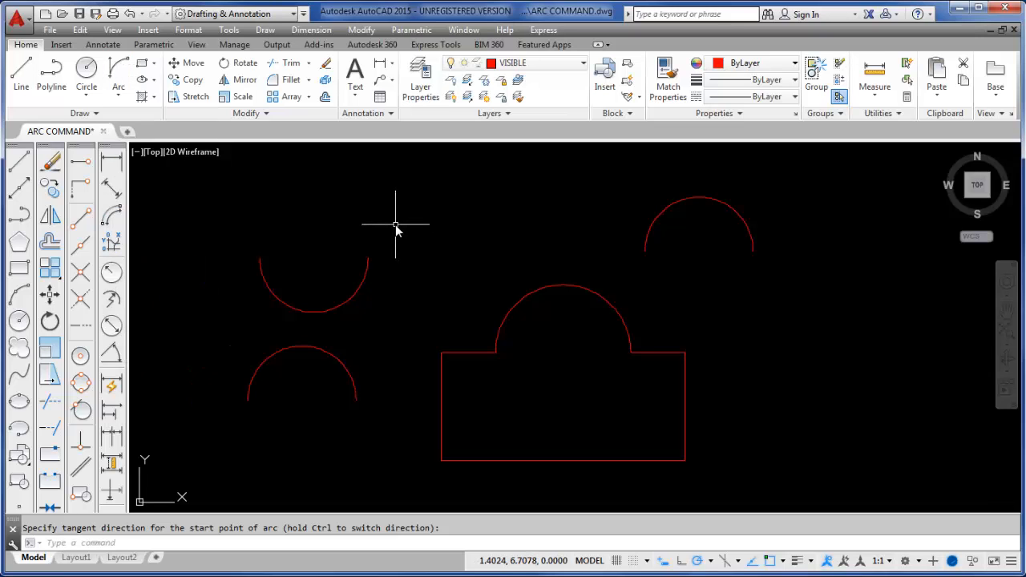
mouse_move(392, 223)
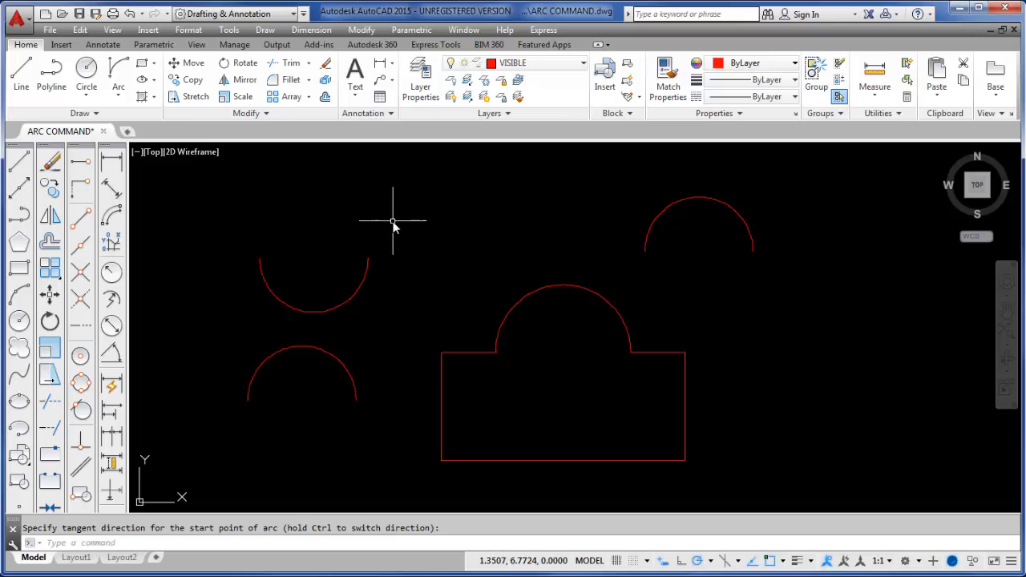
mouse_move(399, 225)
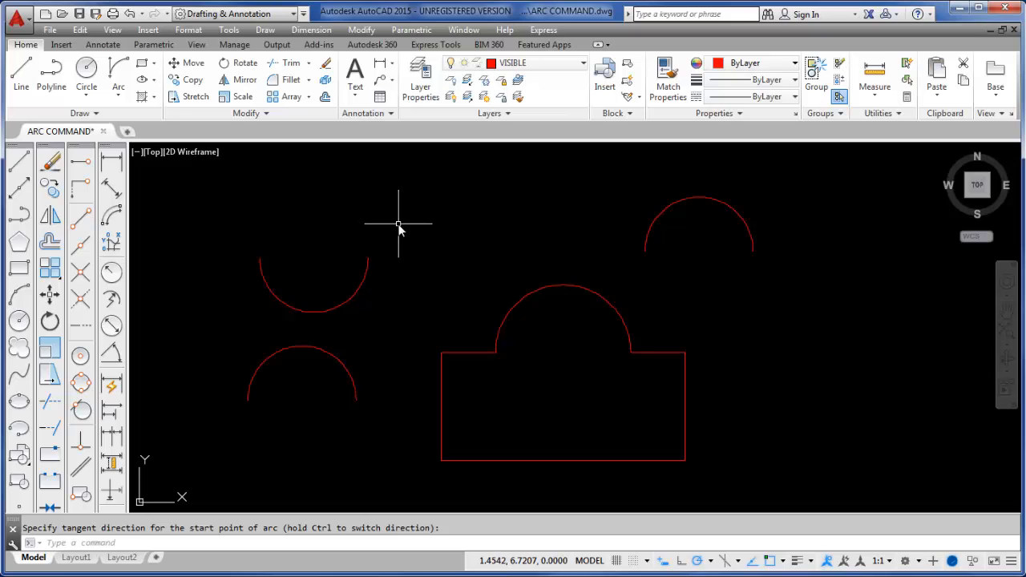
mouse_move(393, 224)
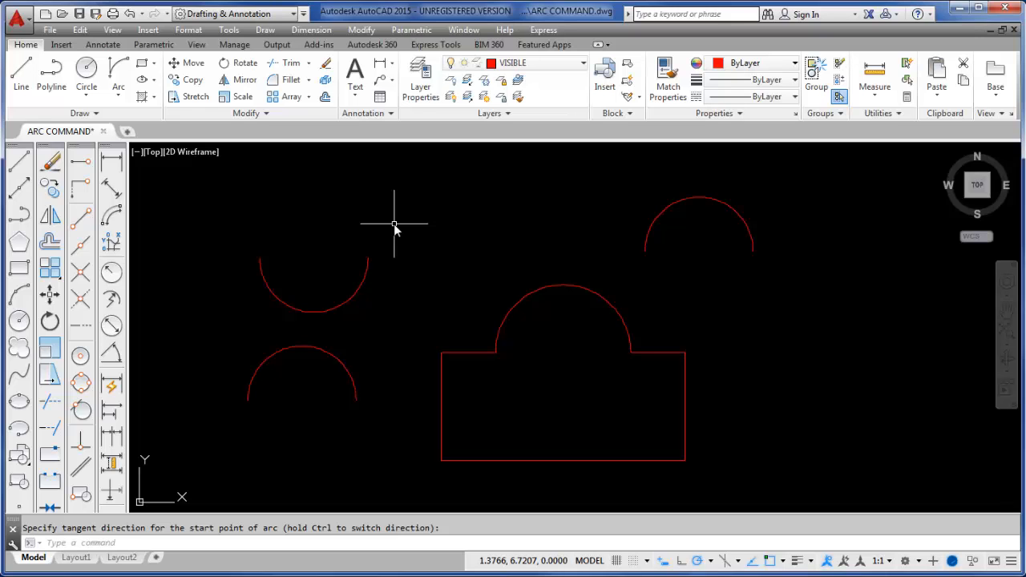
mouse_move(455, 240)
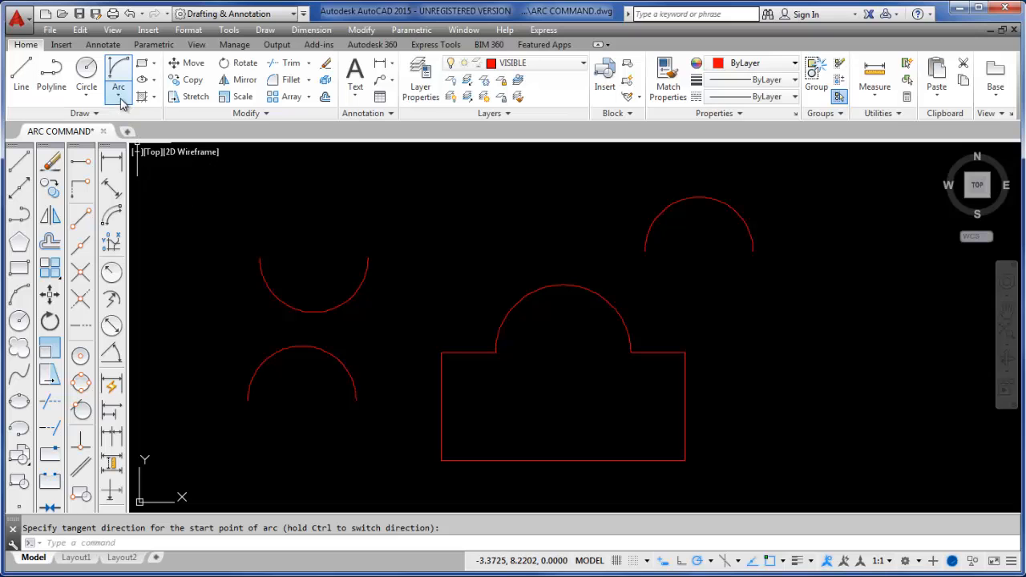
click(117, 86)
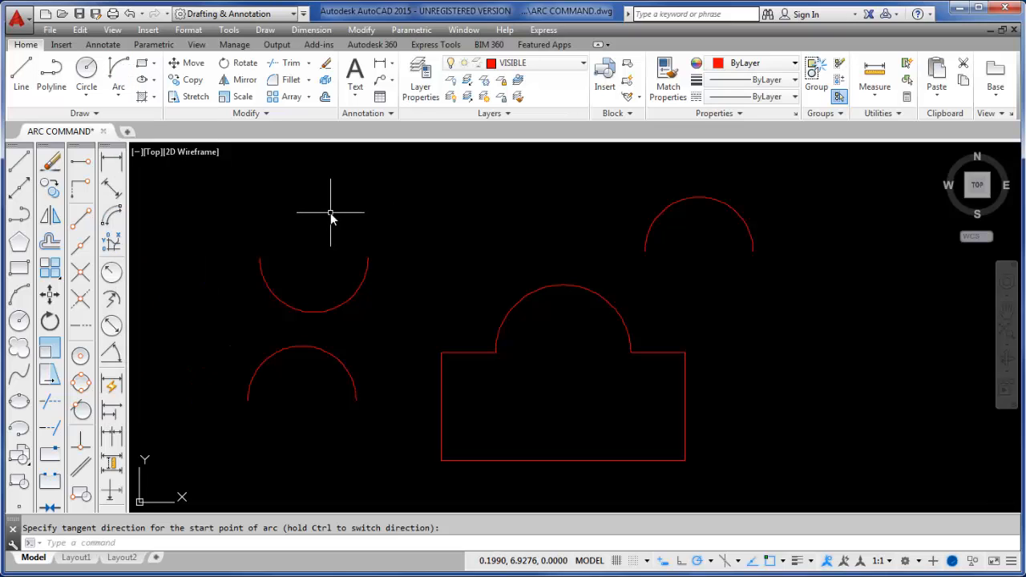
mouse_move(382, 215)
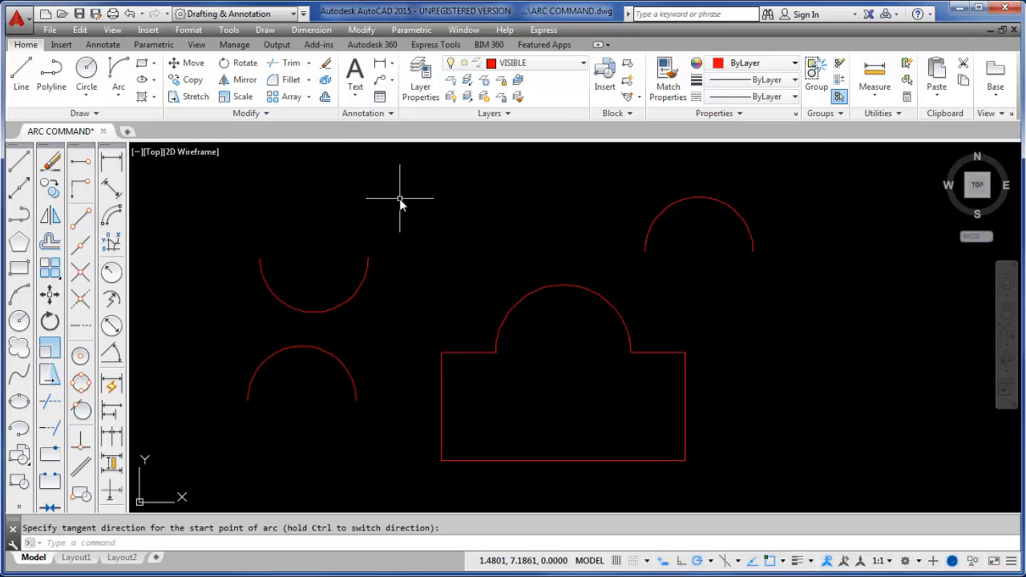
mouse_move(815, 252)
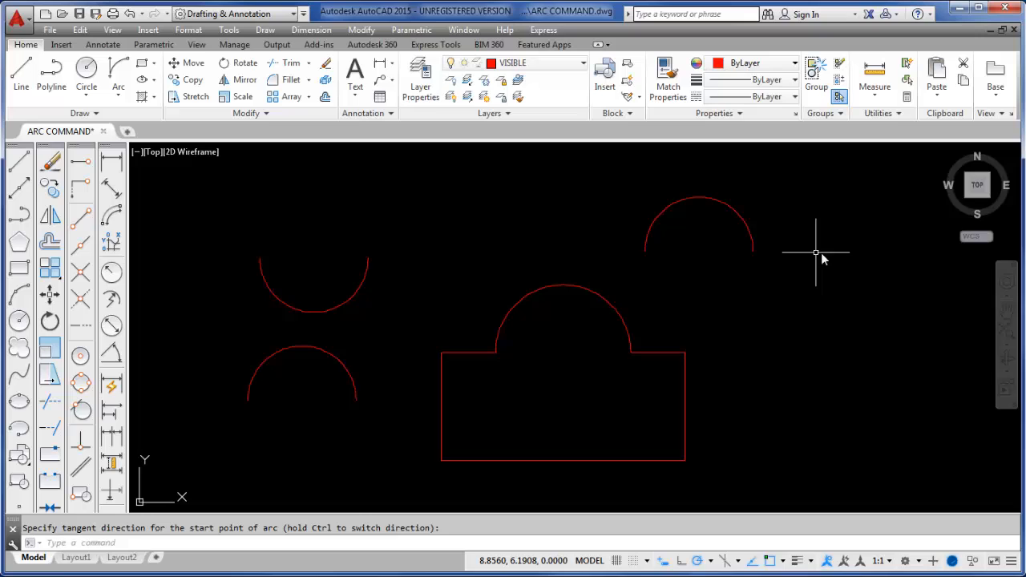